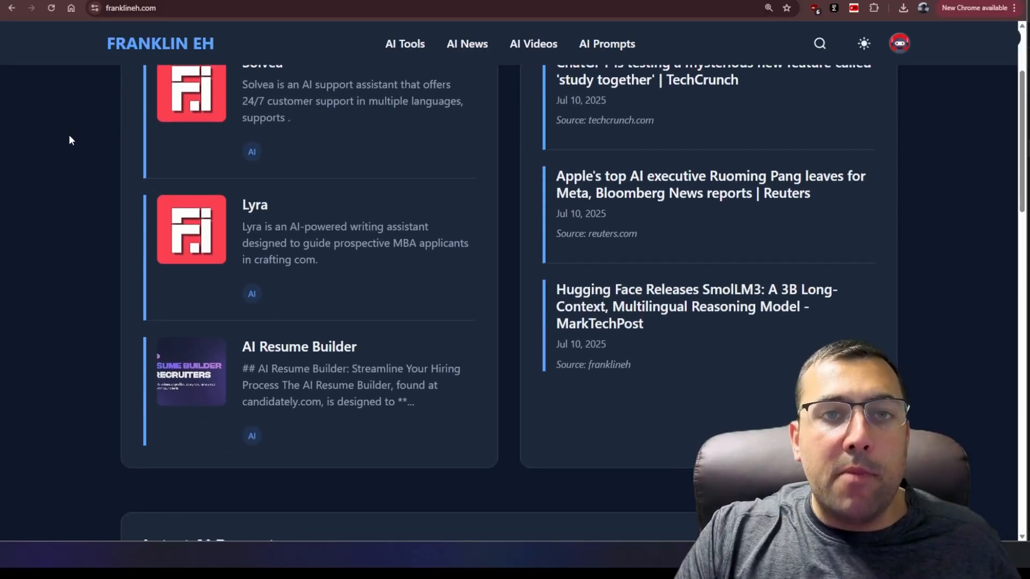
Step: Scroll the homepage down to the Explore More AI carousel with the AI Code Test card
scroll(down, 3)
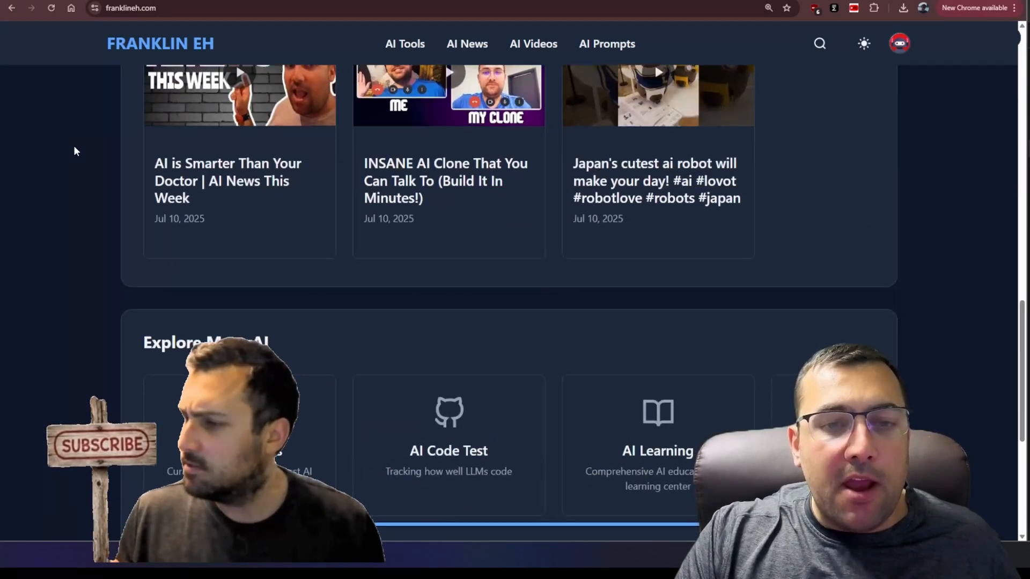
scroll(down, 3)
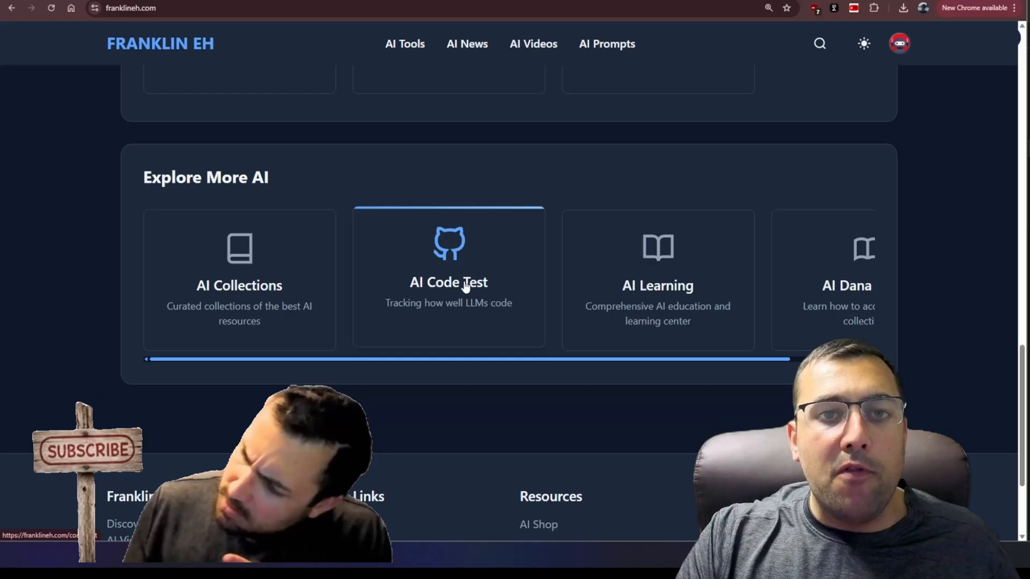
Step: Open the AI Code Test page's Minecraft test and read through its Grok 4 prompt
click(448, 282)
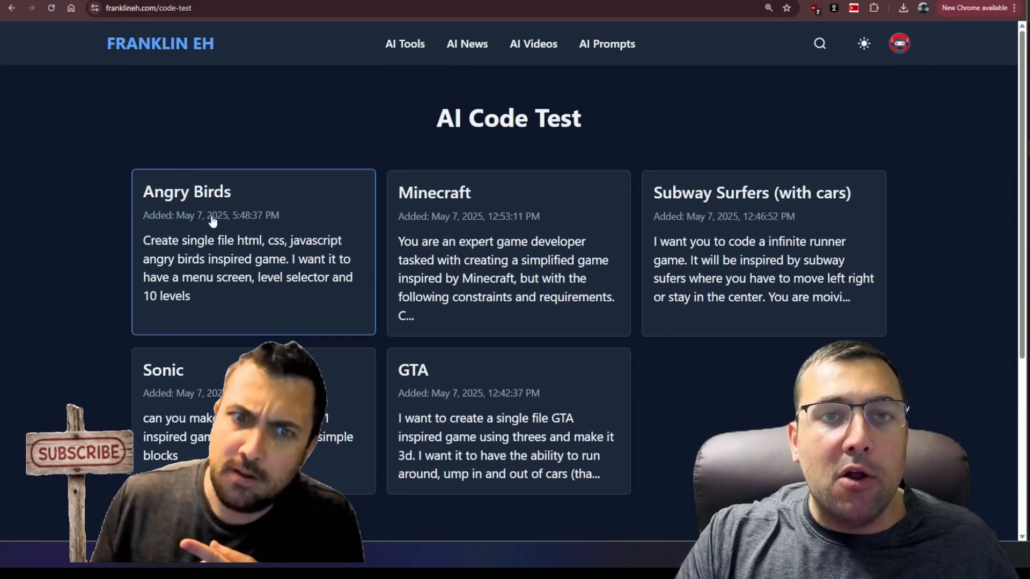
mouse_move(486, 282)
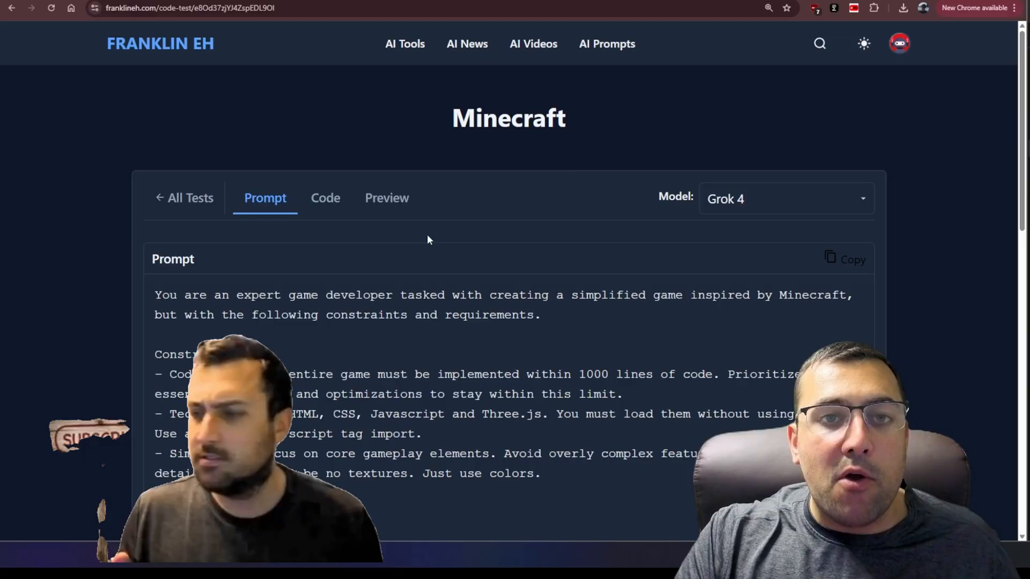
scroll(down, 3)
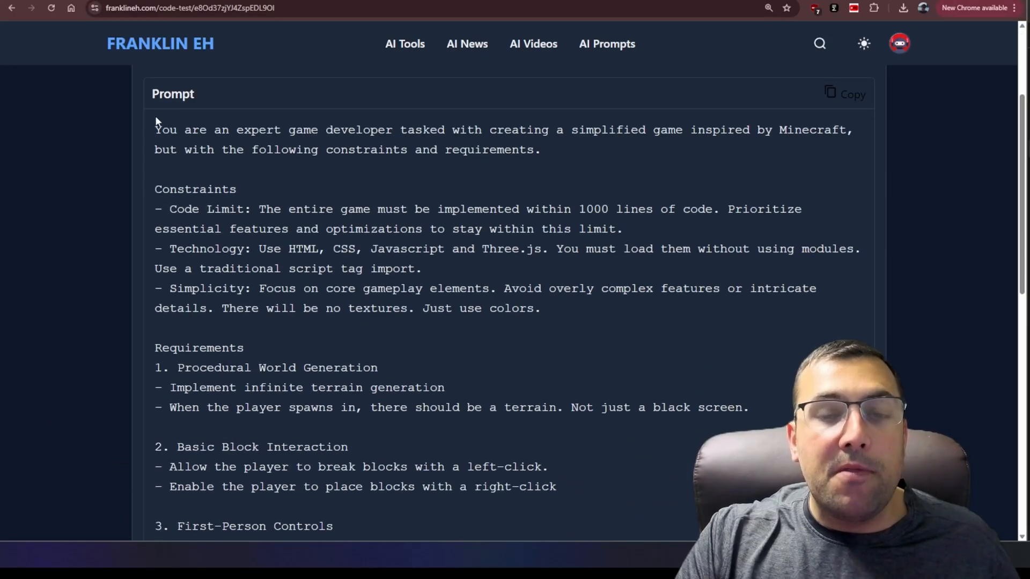
drag(155, 129, 393, 129)
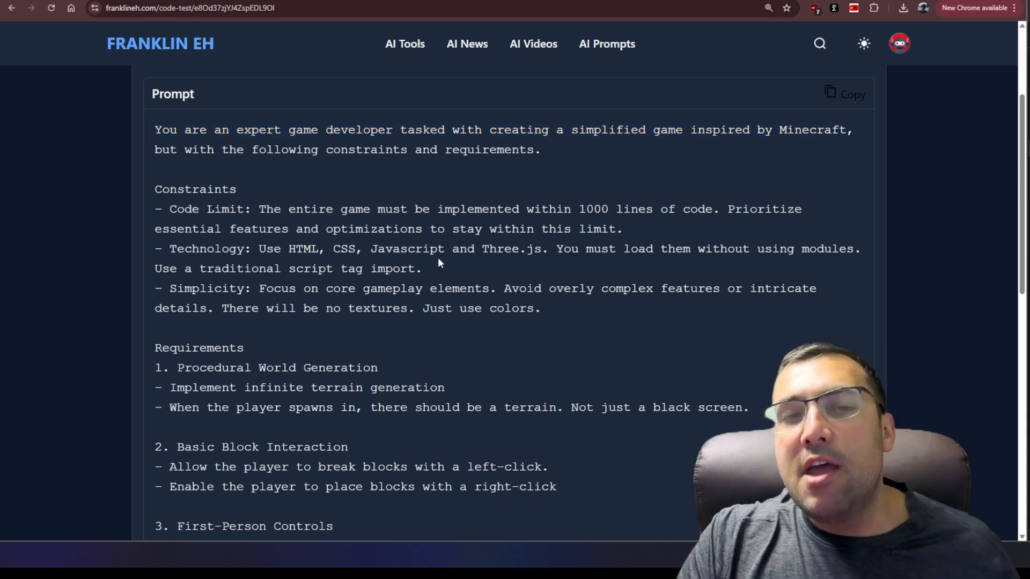
scroll(down, 3)
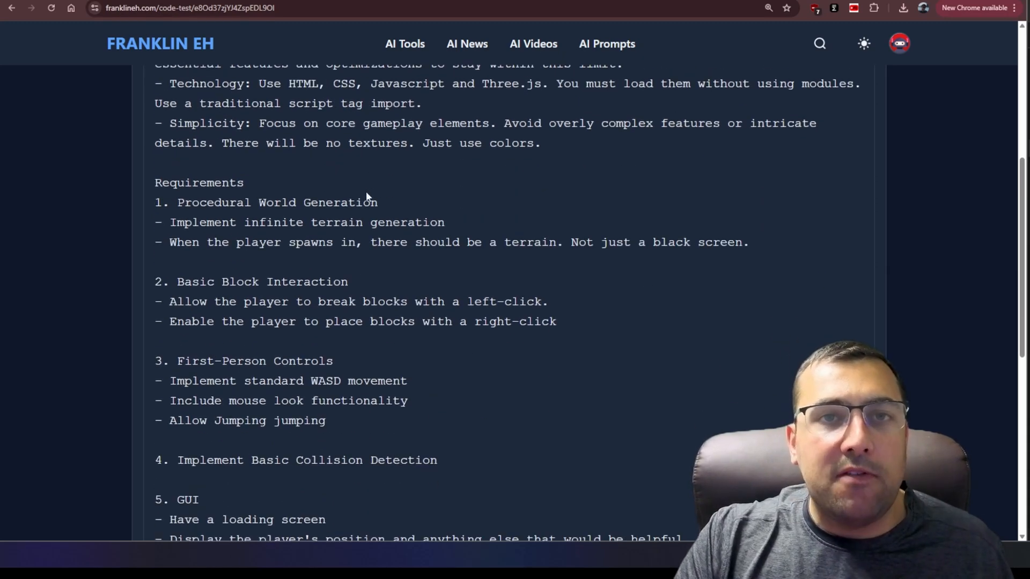
scroll(down, 3)
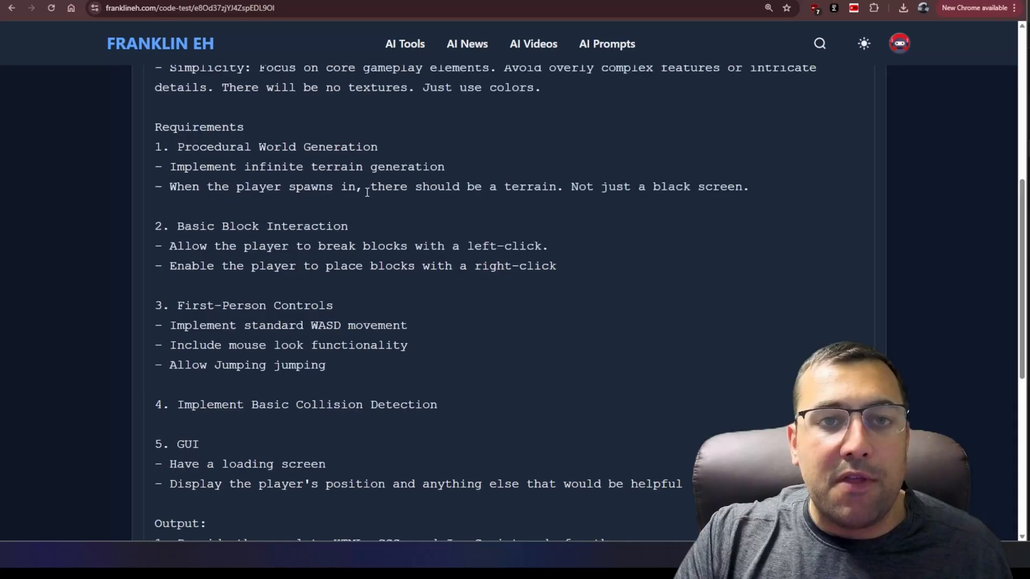
scroll(up, 3)
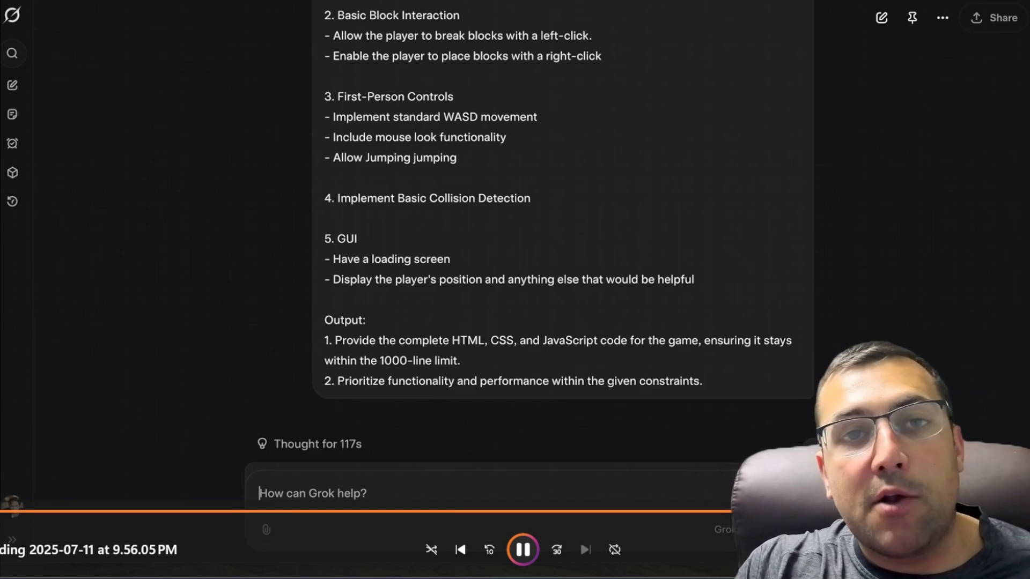
Step: Return to the Minecraft test and show Grok 4's generated game code
click(296, 166)
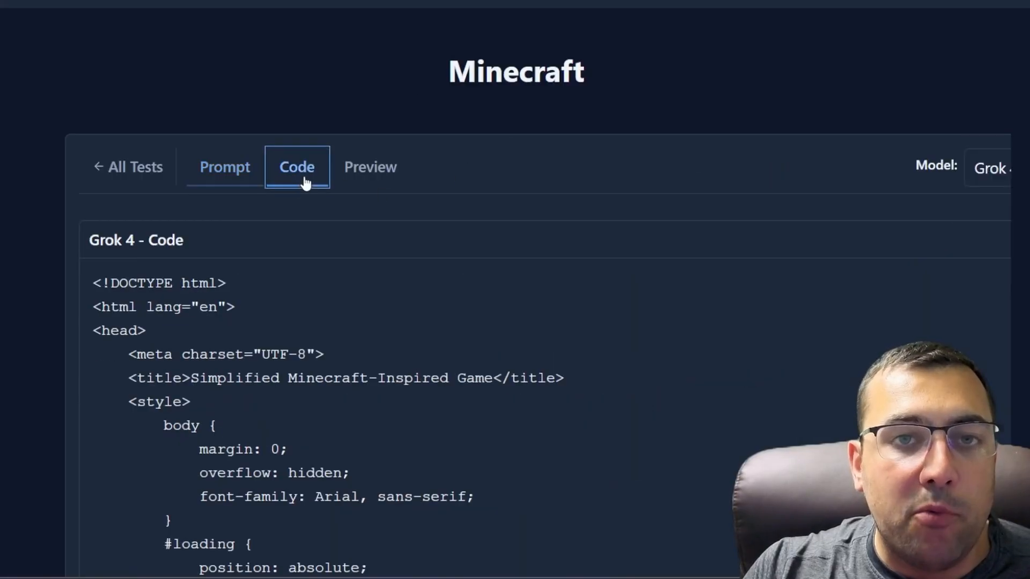
Step: Scroll Grok 4's Minecraft code down to the game constants and Perlin noise section and back
scroll(down, 3)
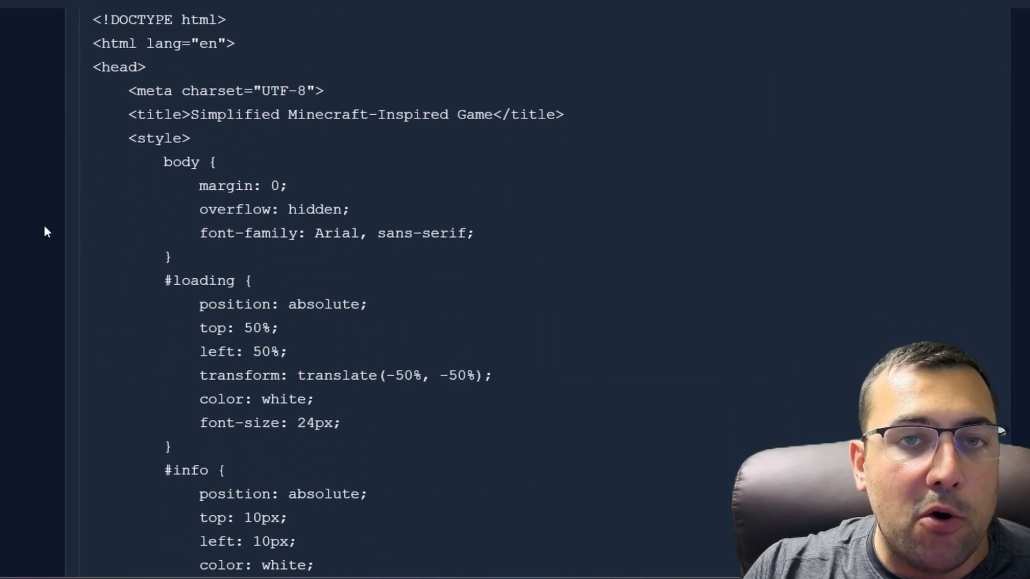
scroll(down, 3)
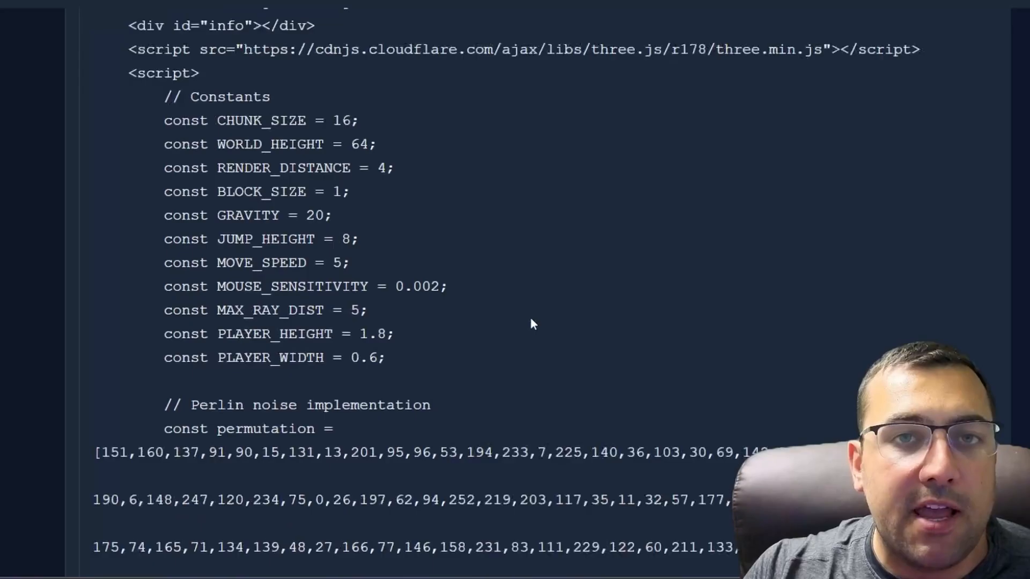
scroll(up, 3)
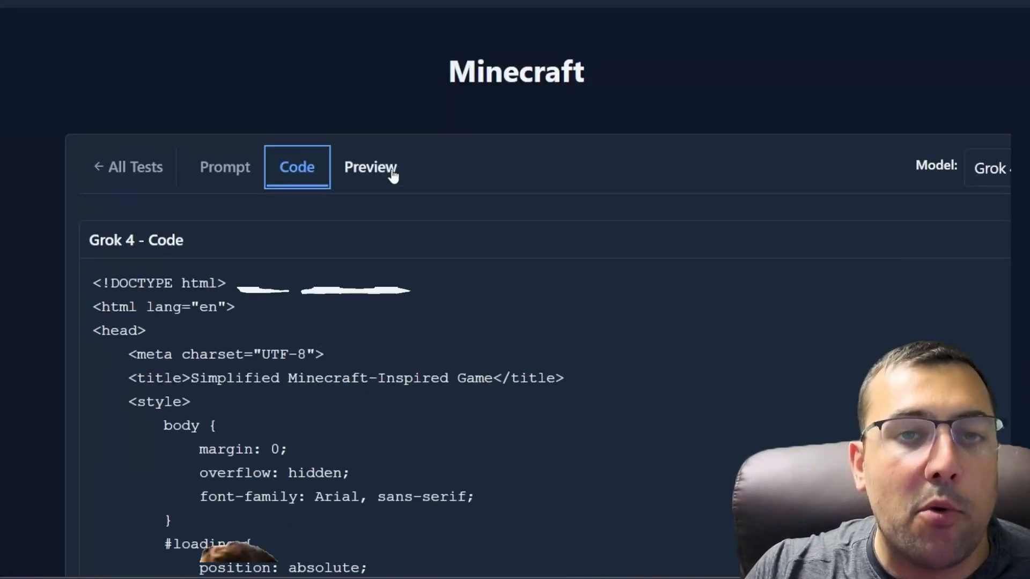
Step: Run Grok 4's Minecraft preview interactively, which stays on its Loading screen
click(371, 167)
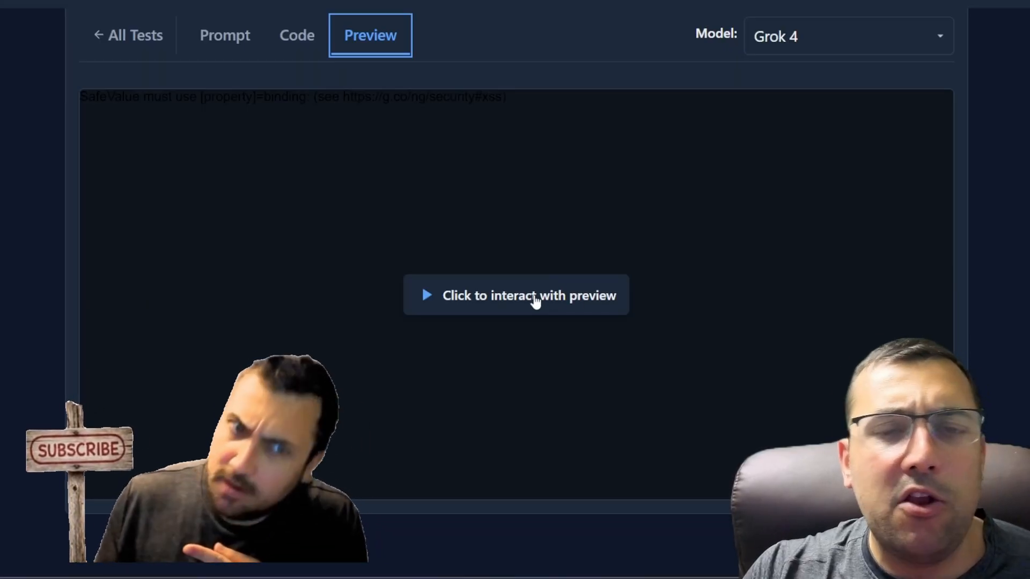
click(515, 295)
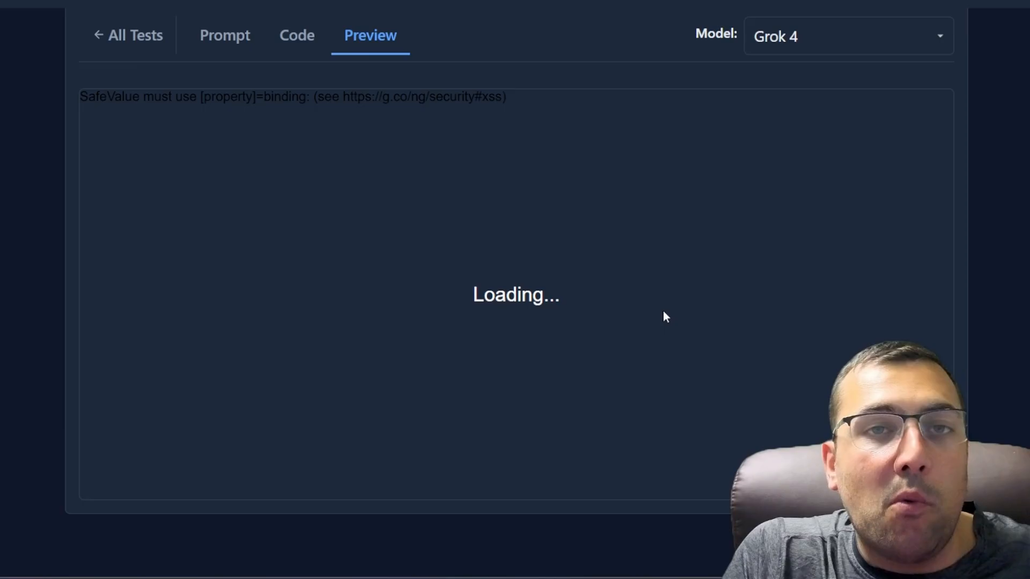
mouse_move(661, 310)
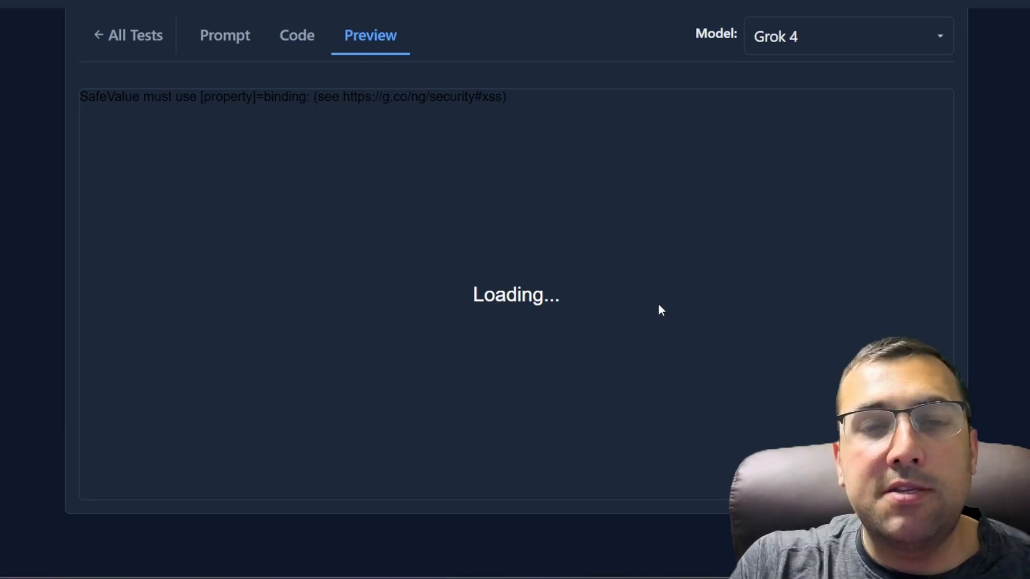
mouse_move(655, 312)
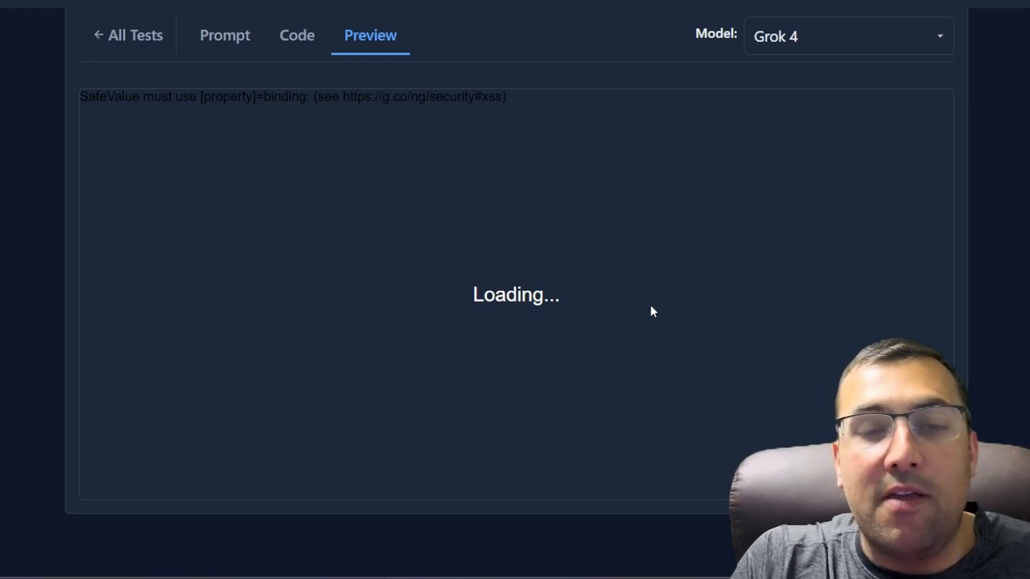
mouse_move(798, 49)
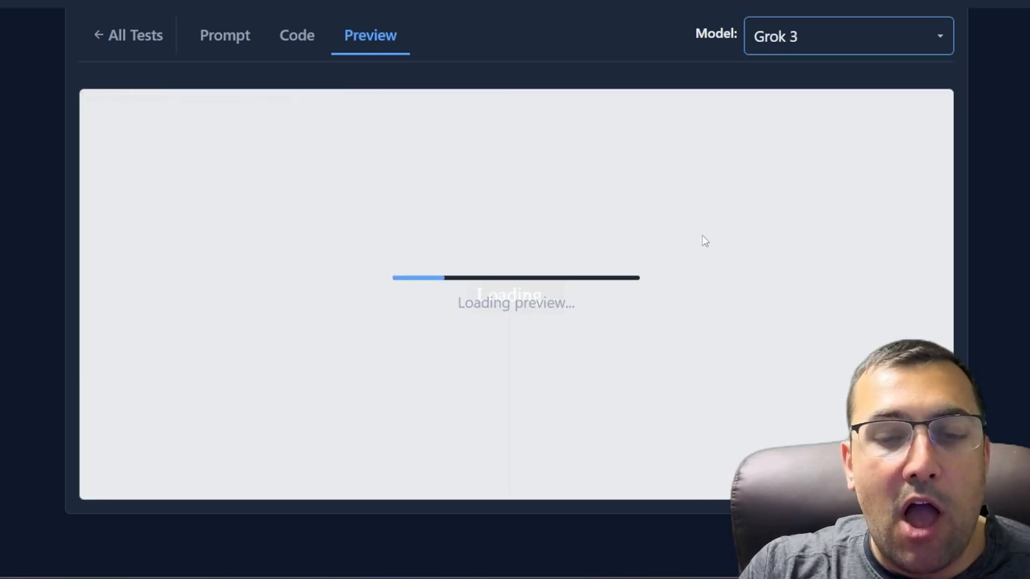
mouse_move(557, 293)
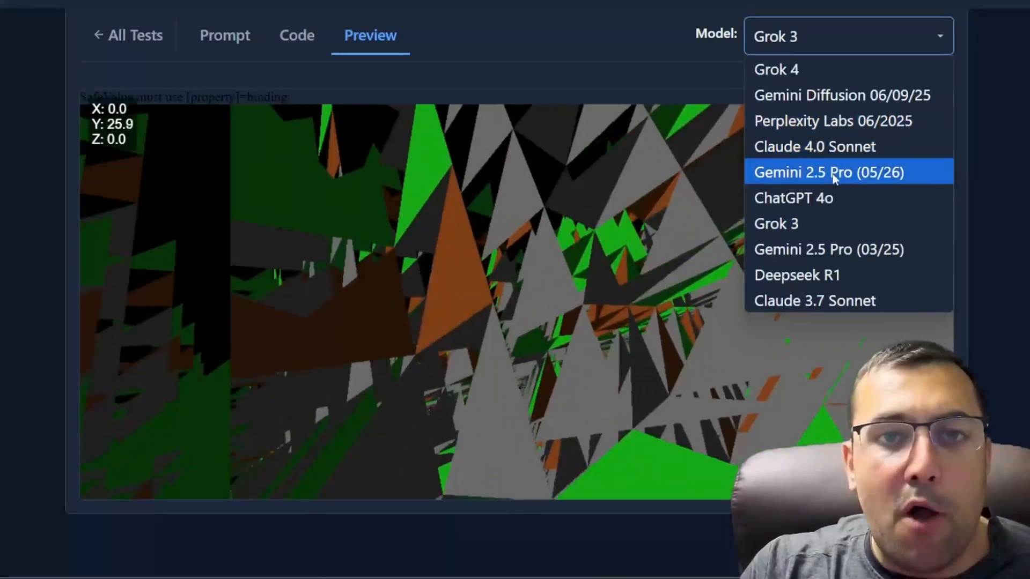
Step: Load Gemini 2.5 Pro (05/26)'s Minecraft preview showing green voxel hills, then return to the prompt
click(829, 172)
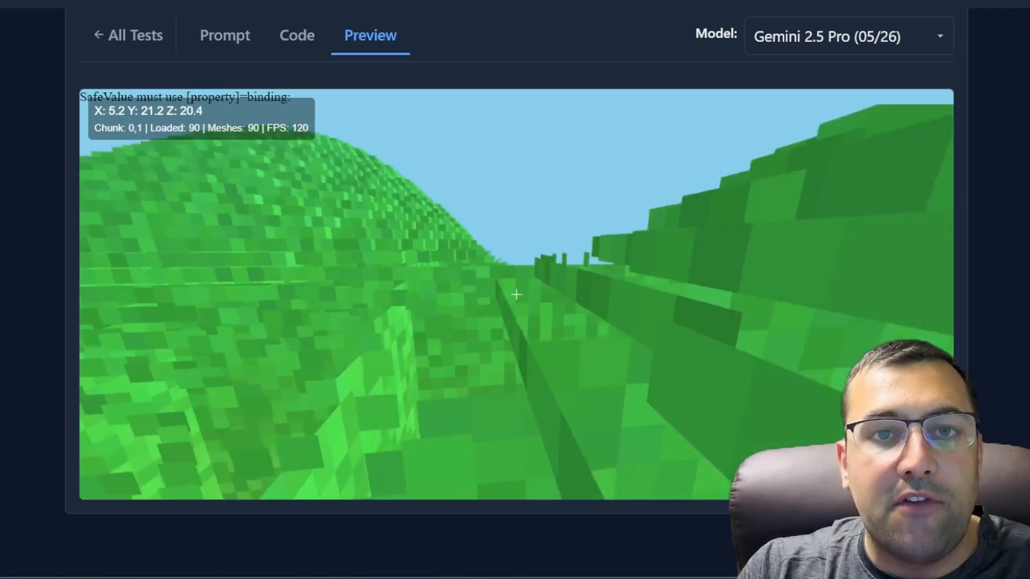
click(845, 36)
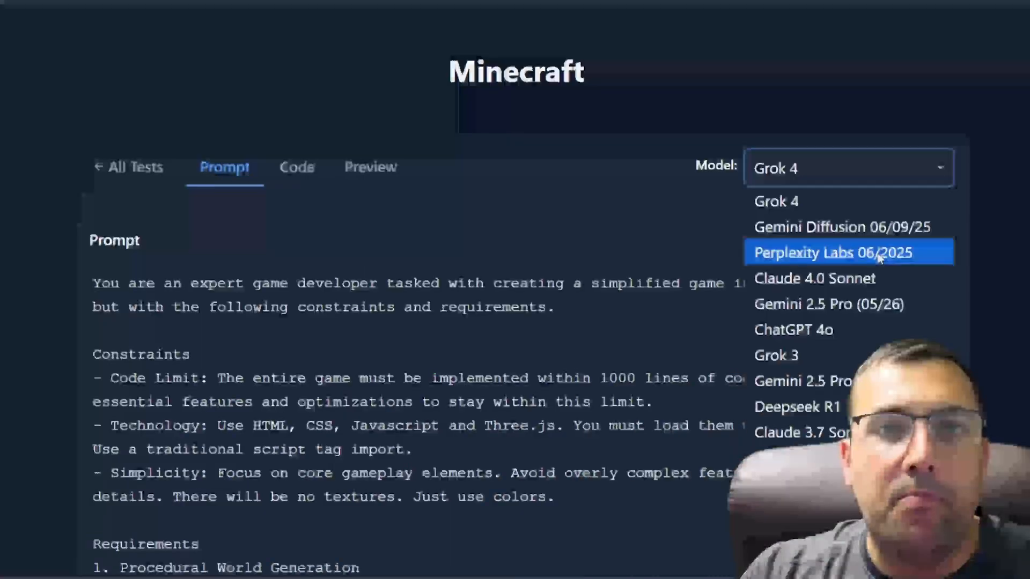
Step: Switch to Perplexity Labs 06/2025's Minecraft build and start interacting with its flat green terrain
click(848, 252)
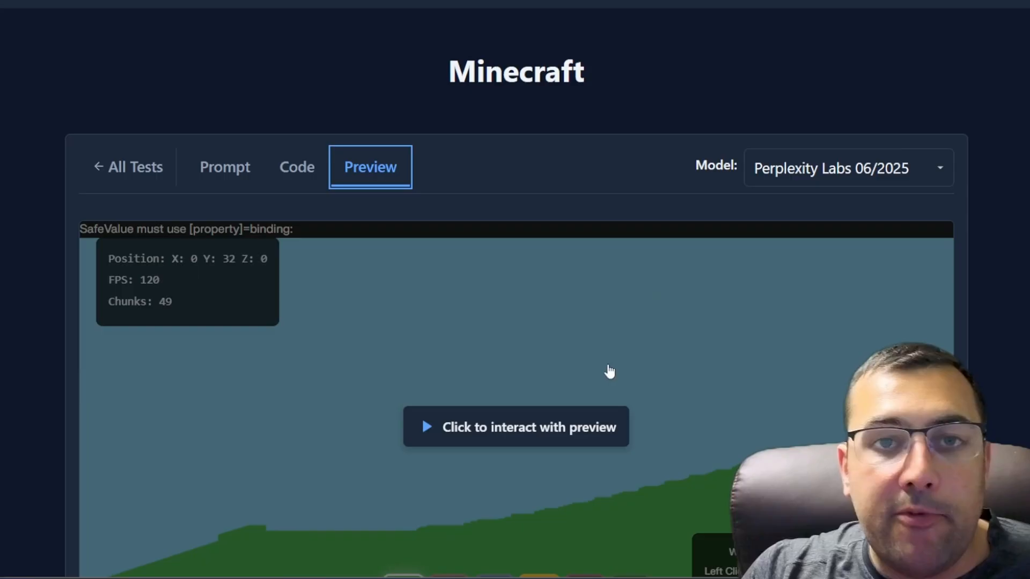
click(516, 427)
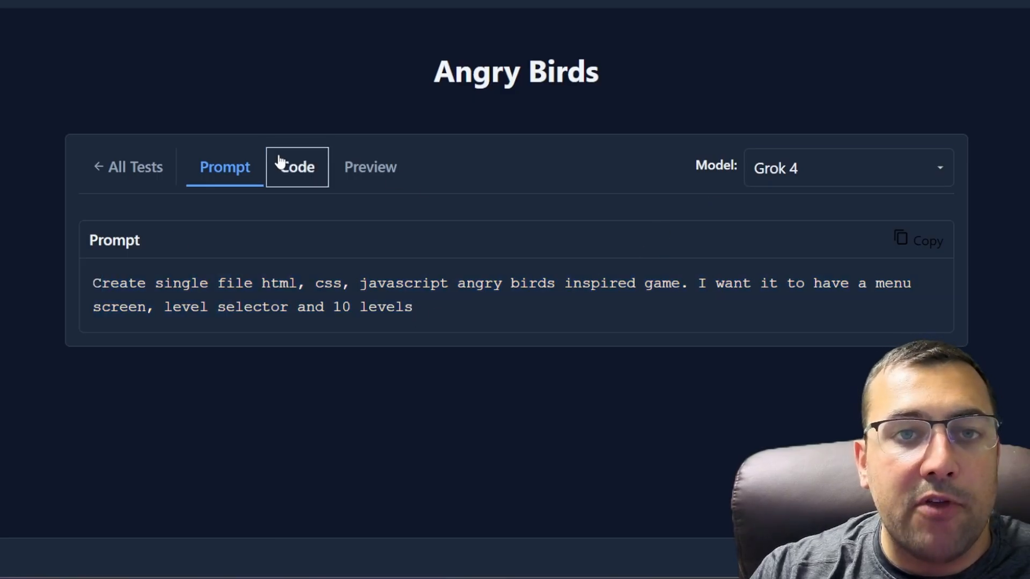
Step: View Grok 4's Angry Birds code, then its preview, which stays blank
click(295, 167)
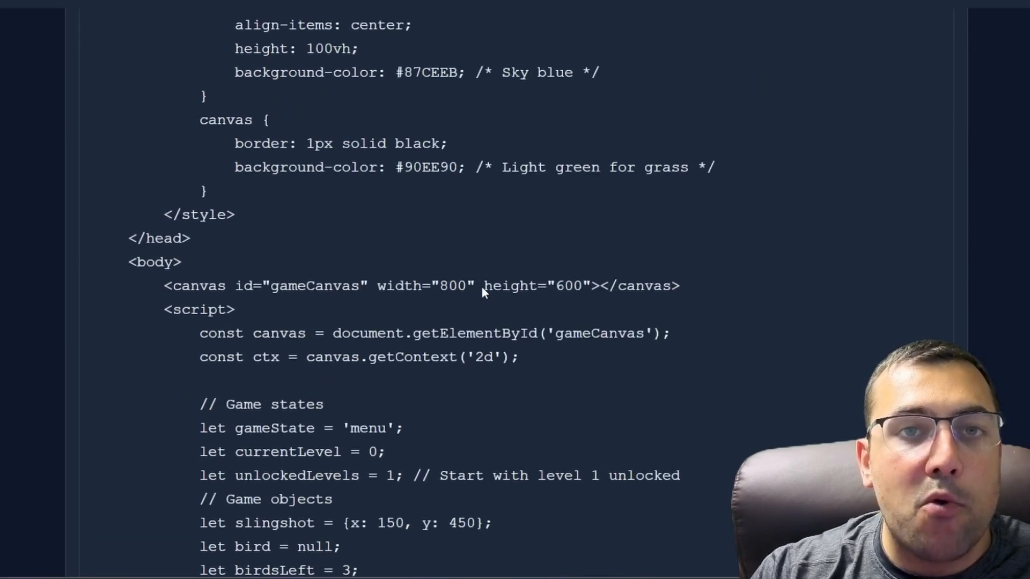
click(370, 46)
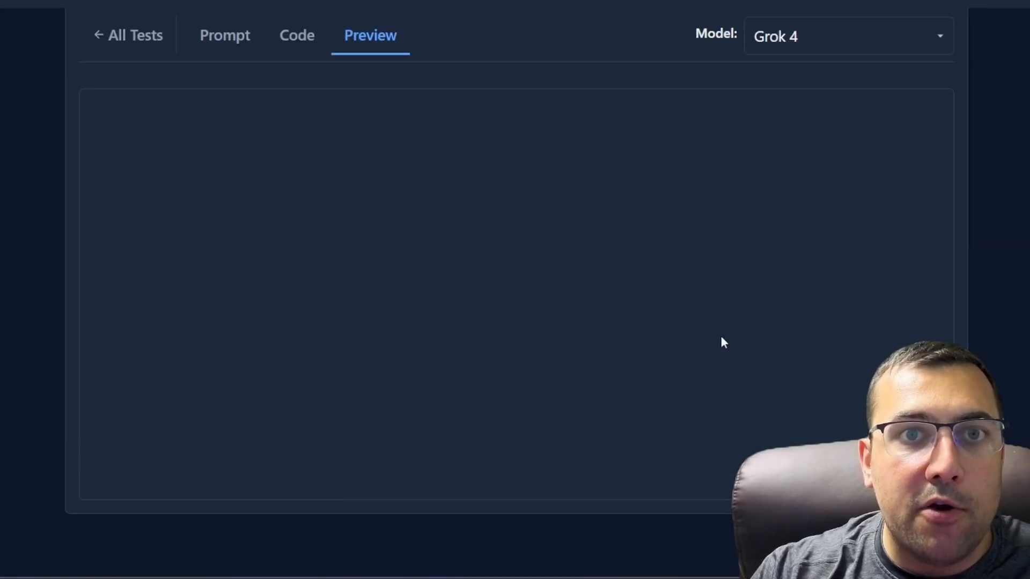
mouse_move(579, 329)
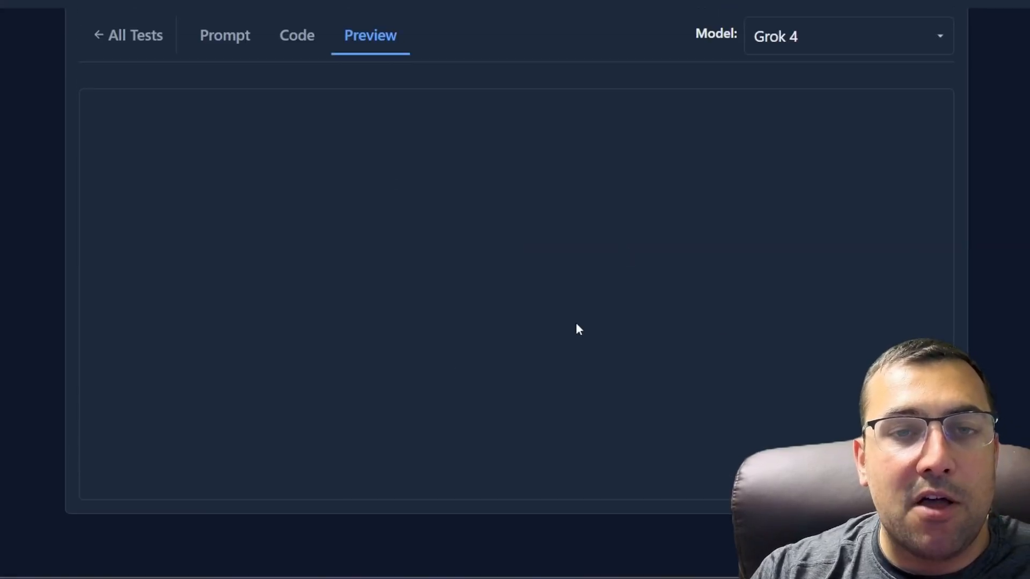
scroll(up, 3)
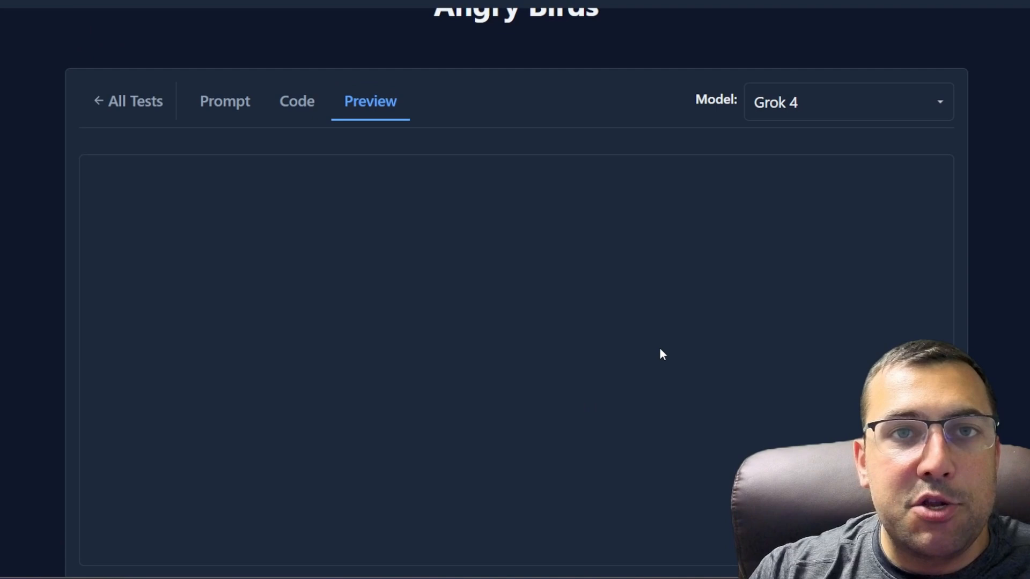
mouse_move(639, 349)
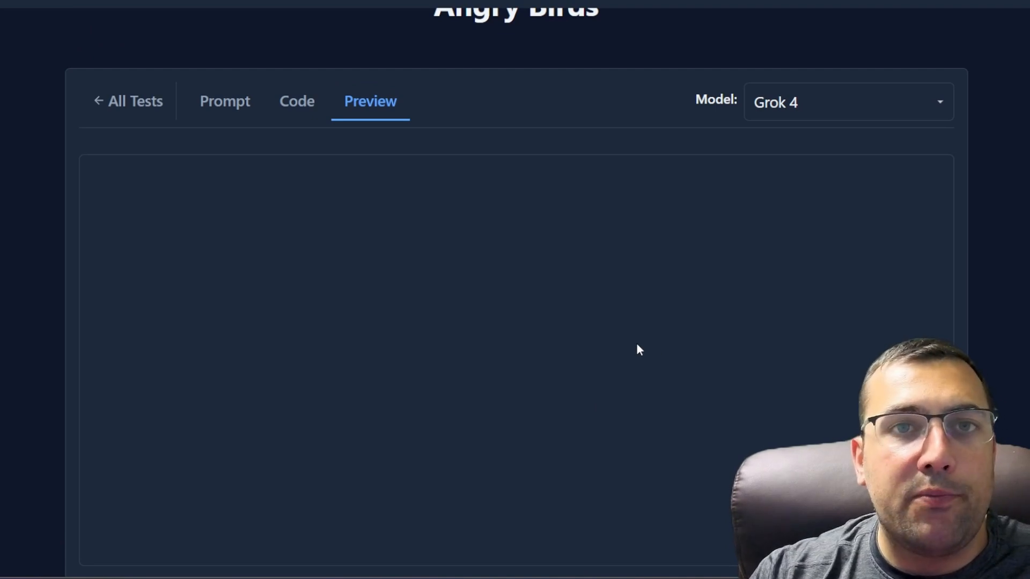
Step: View Claude 4.0 Sonnet's and Gemini 2.5 Pro's Angry Birds previews, reaching the Select Level screen
click(848, 102)
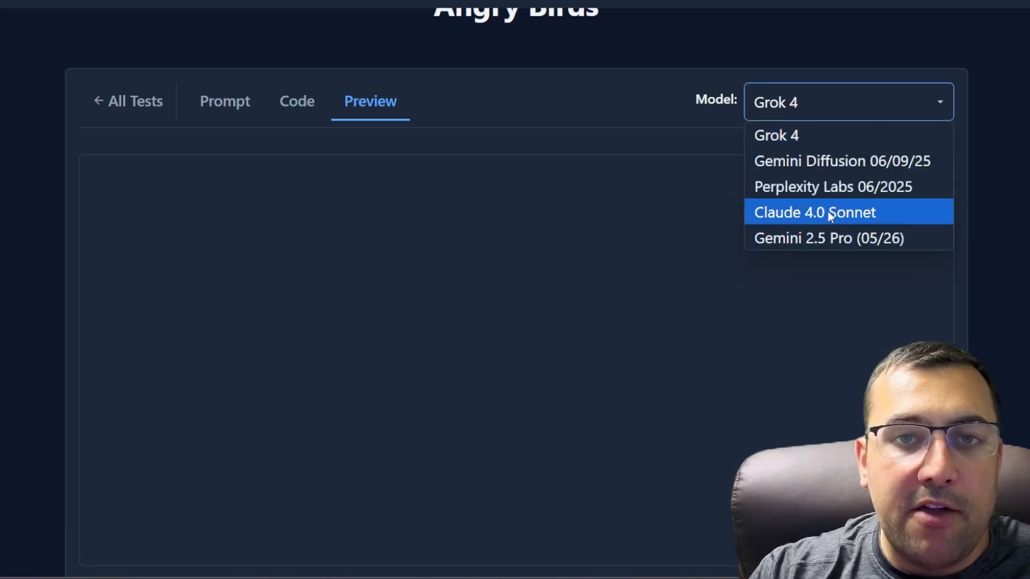
mouse_move(847, 161)
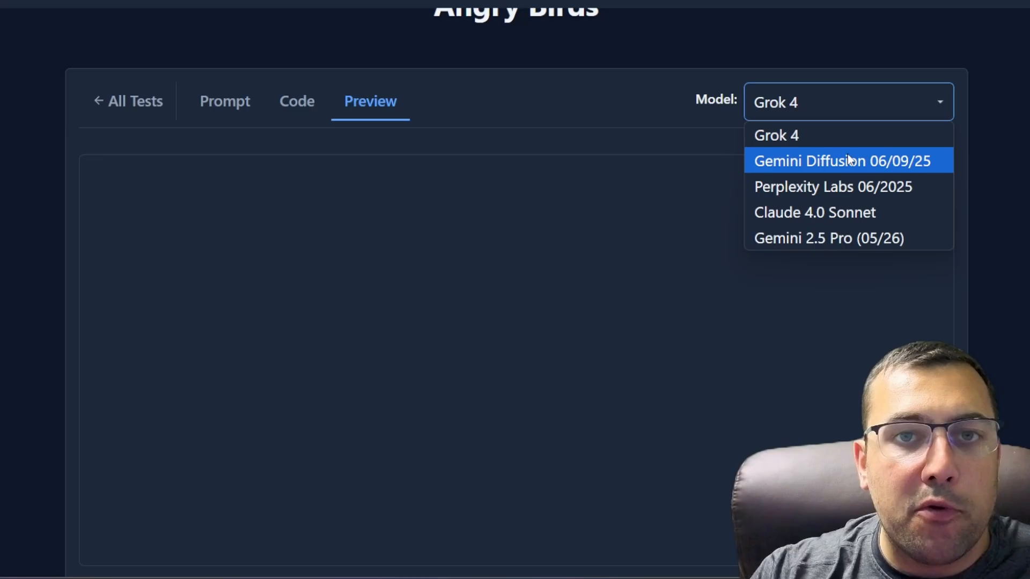
click(814, 212)
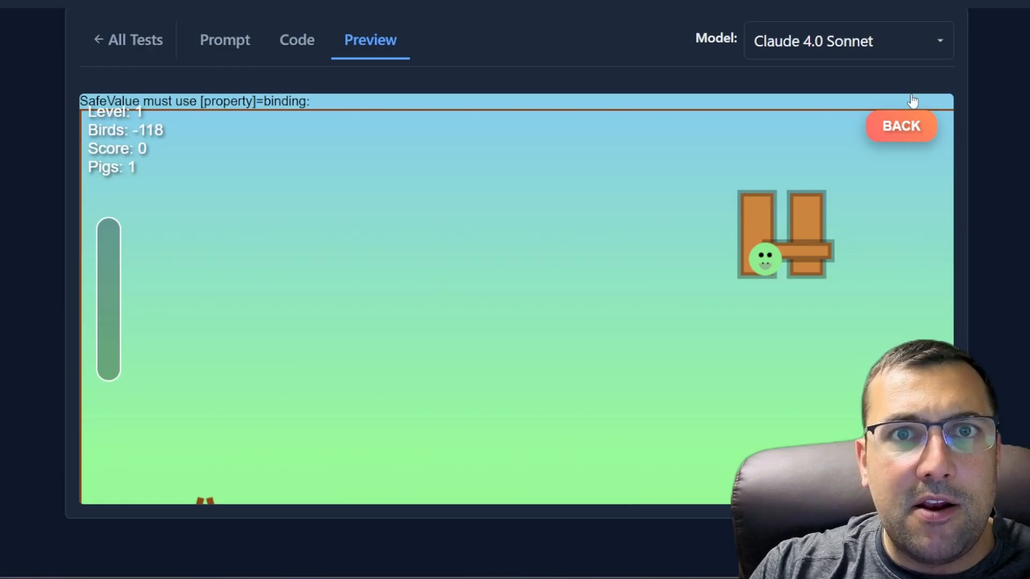
click(846, 41)
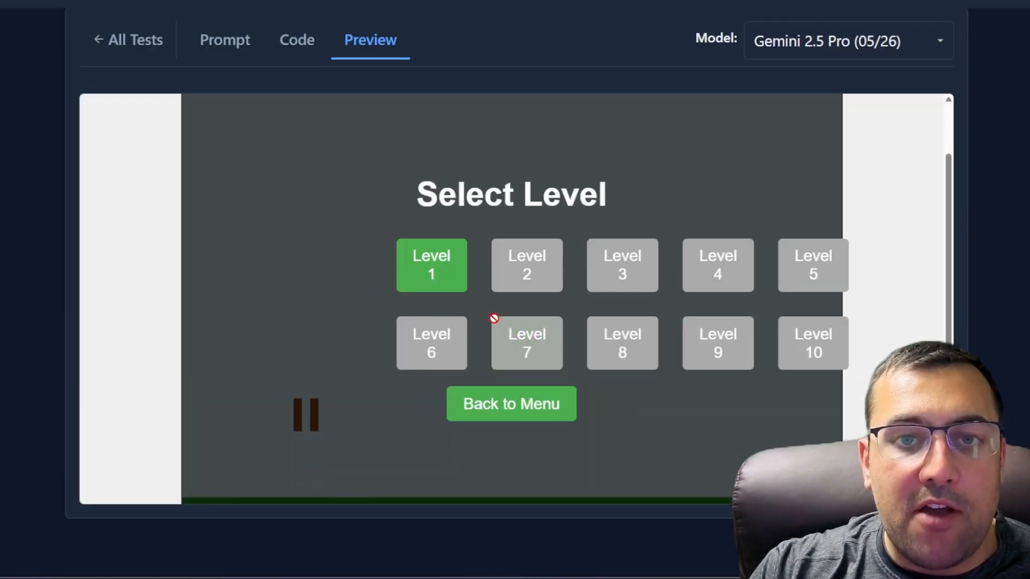
click(431, 265)
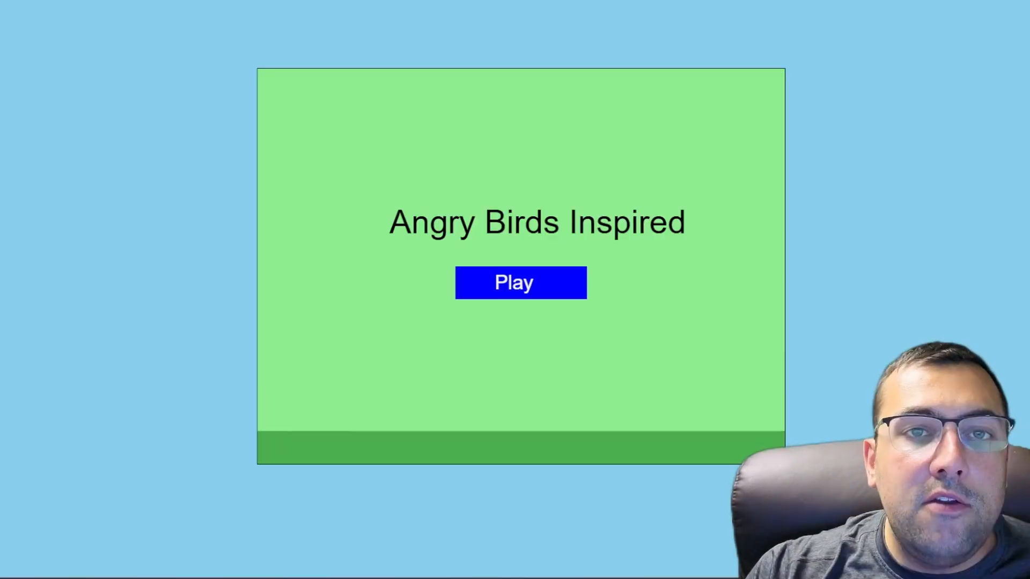
mouse_move(564, 274)
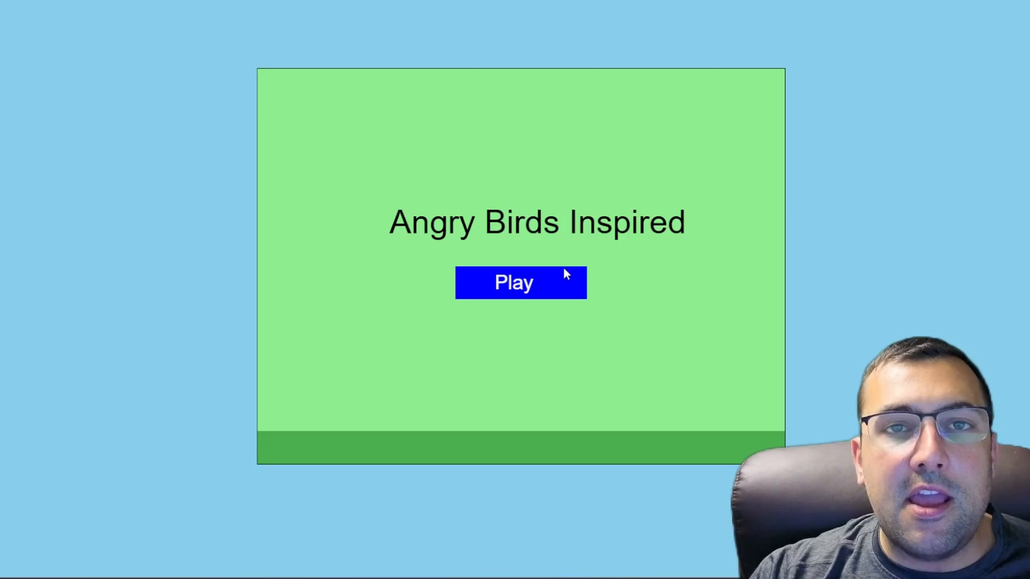
mouse_move(553, 294)
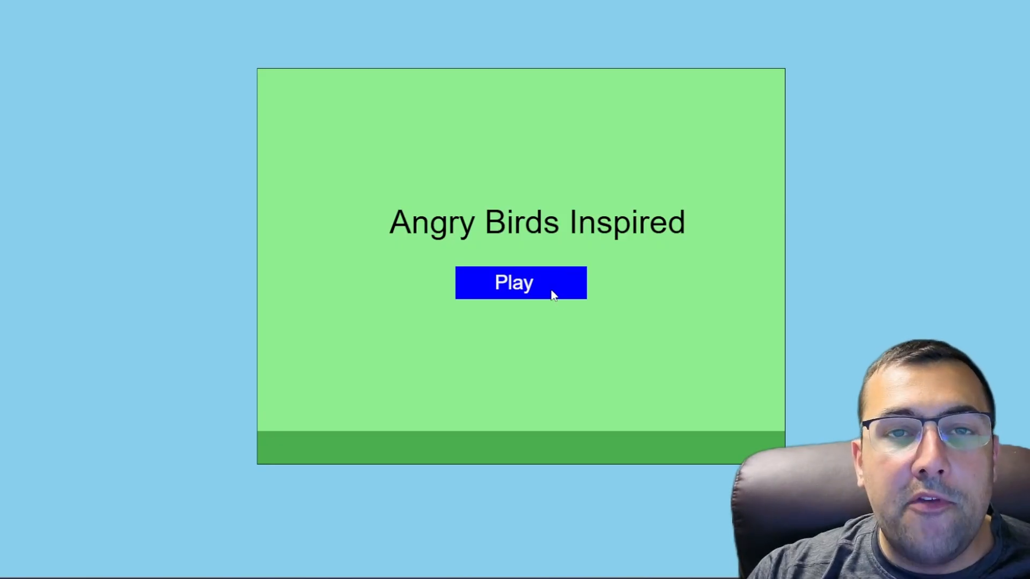
Step: Play Grok 4's Angry Birds Inspired game to its level selector, then return to its code
click(520, 282)
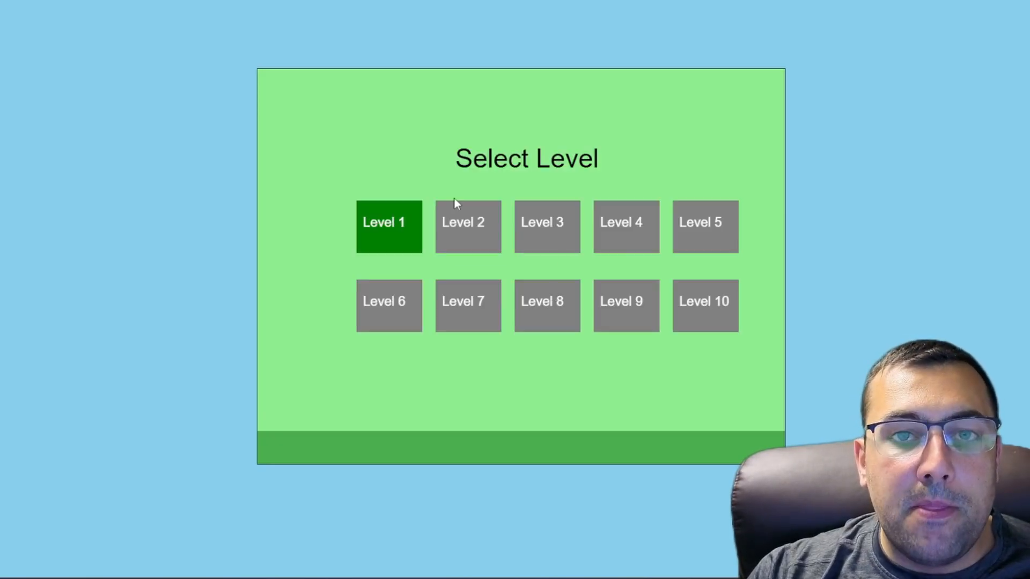
click(389, 226)
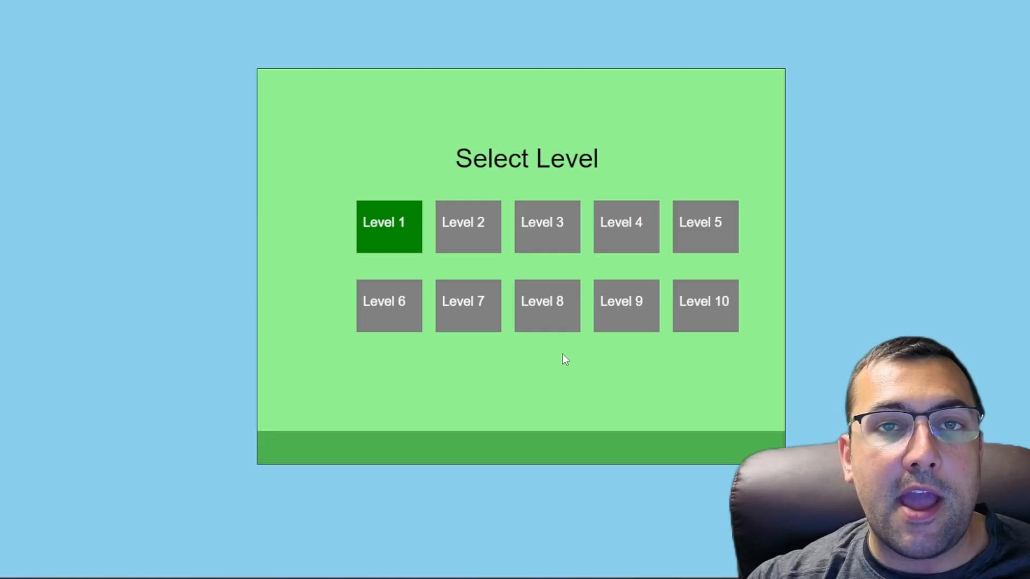
click(297, 167)
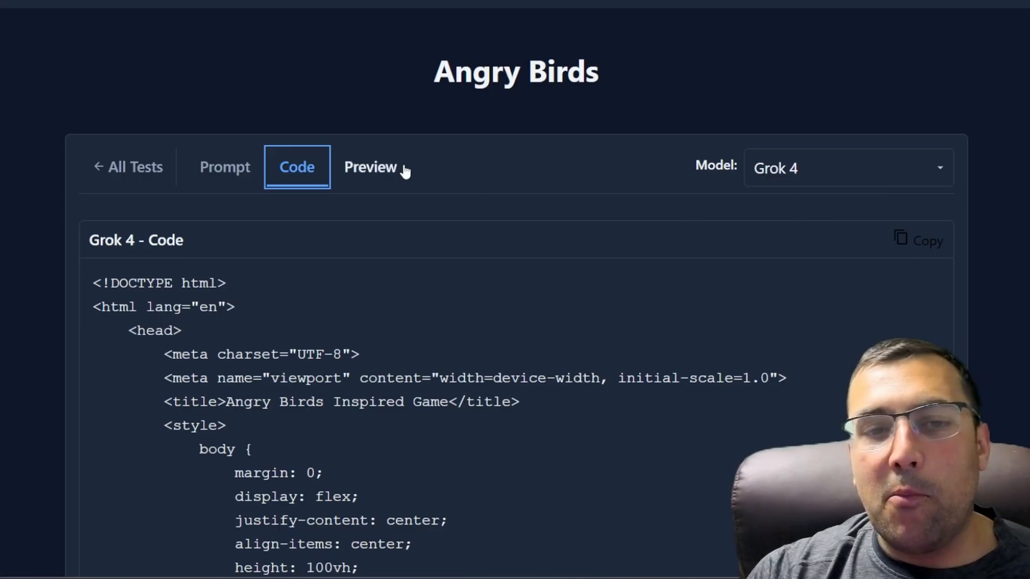
Step: Interact with Grok 4's Angry Birds preview before moving on to the Subway Surfers test
click(369, 167)
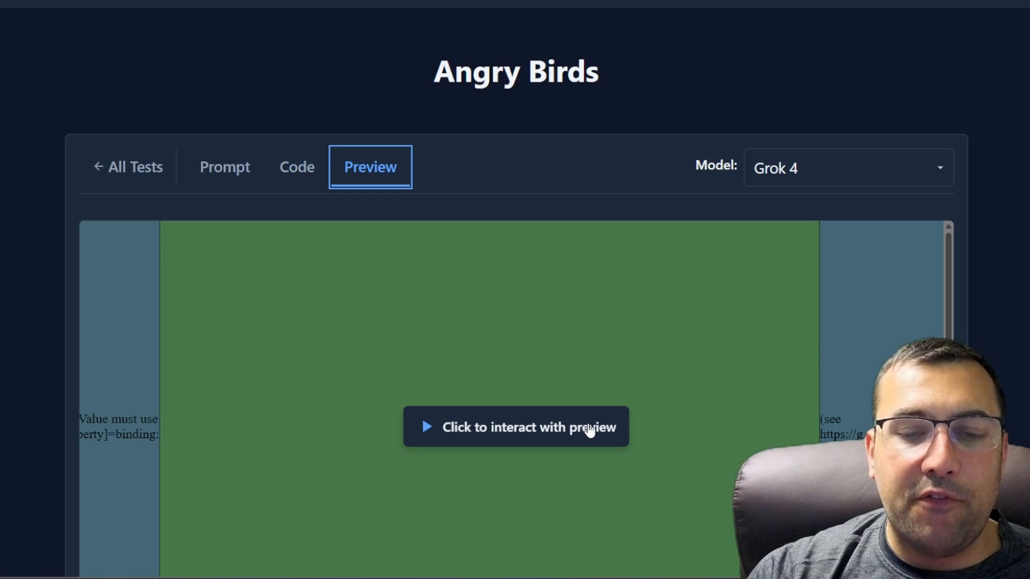
click(515, 426)
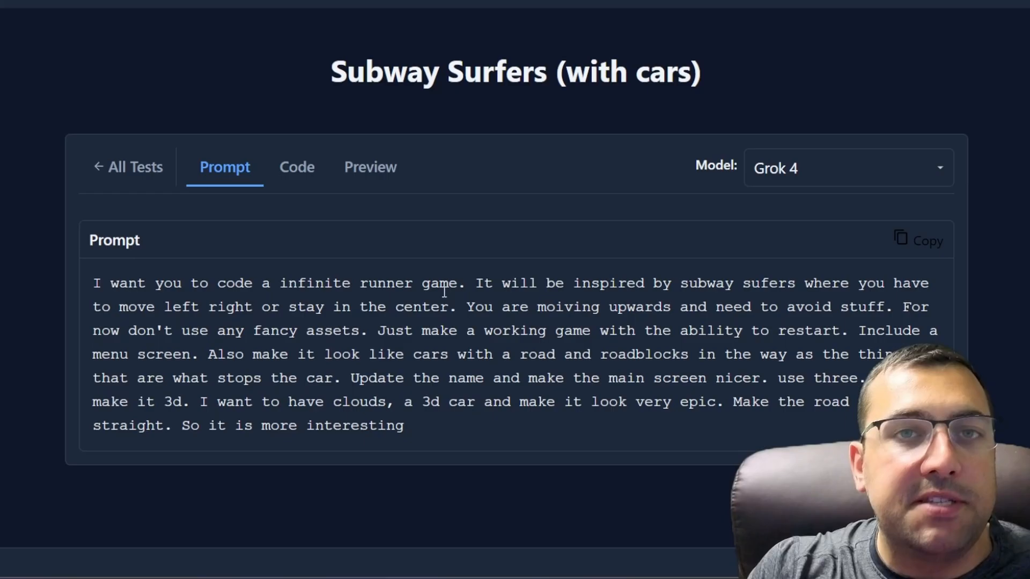
Step: Review Grok 4's Subway Surfers code and switch to its game preview
click(296, 166)
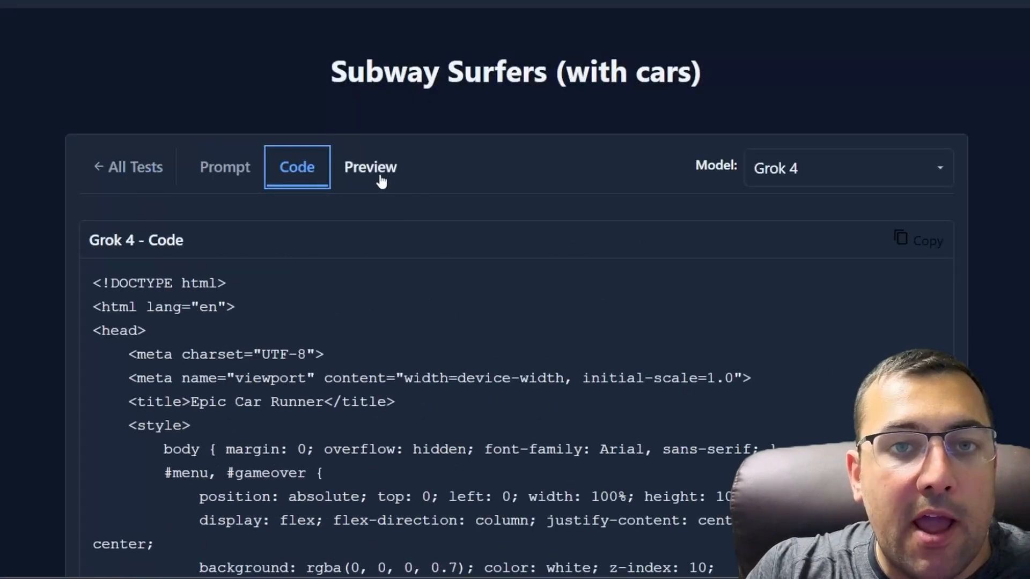
click(369, 167)
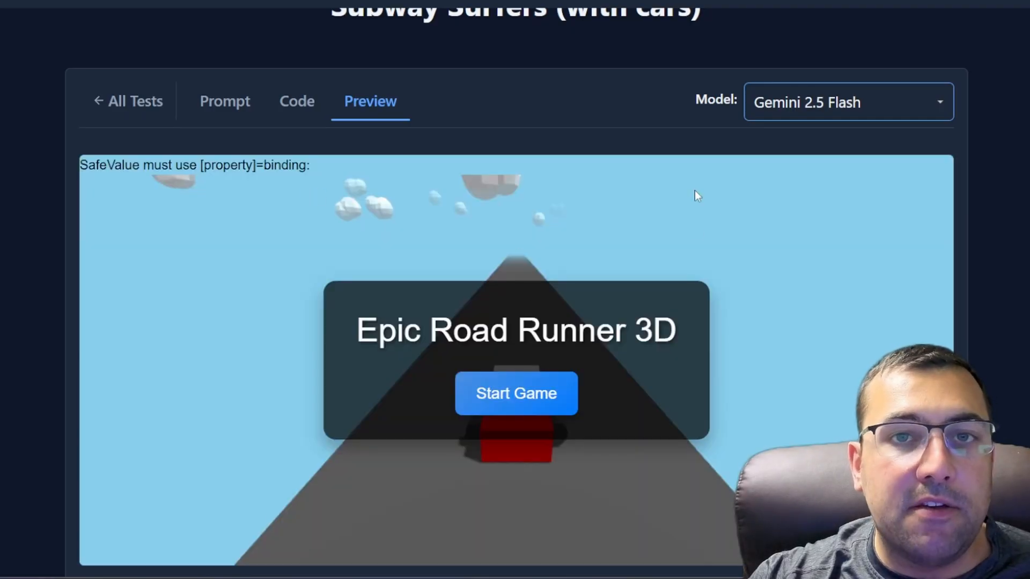
Step: Try Claude 4.0 Sonnet's Highway Rush 3D runner until Game Over
click(516, 392)
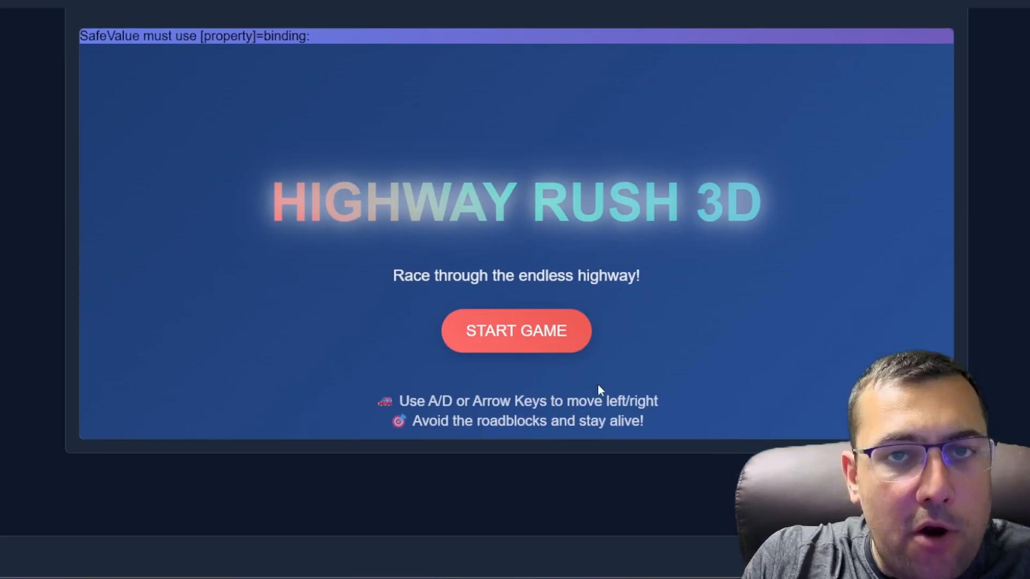
click(516, 330)
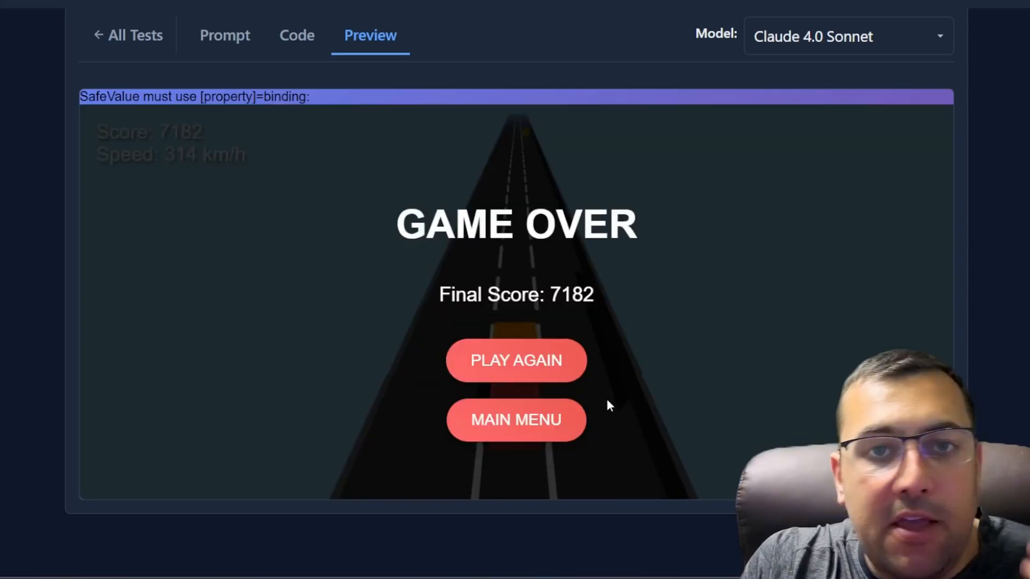
Step: Switch the preview to Grok 4 and expand its Epic Car Runner to full screen
click(846, 35)
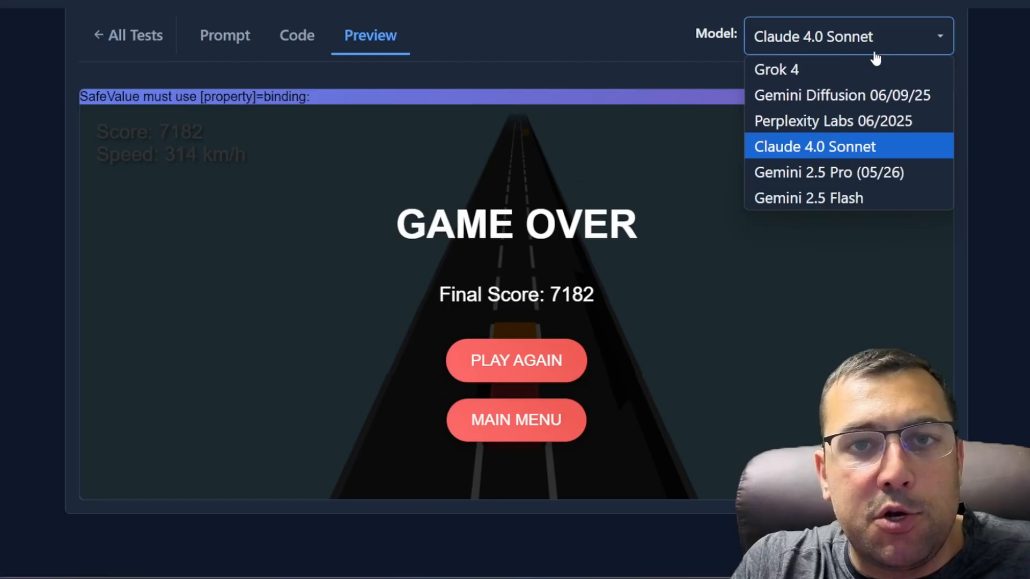
click(775, 69)
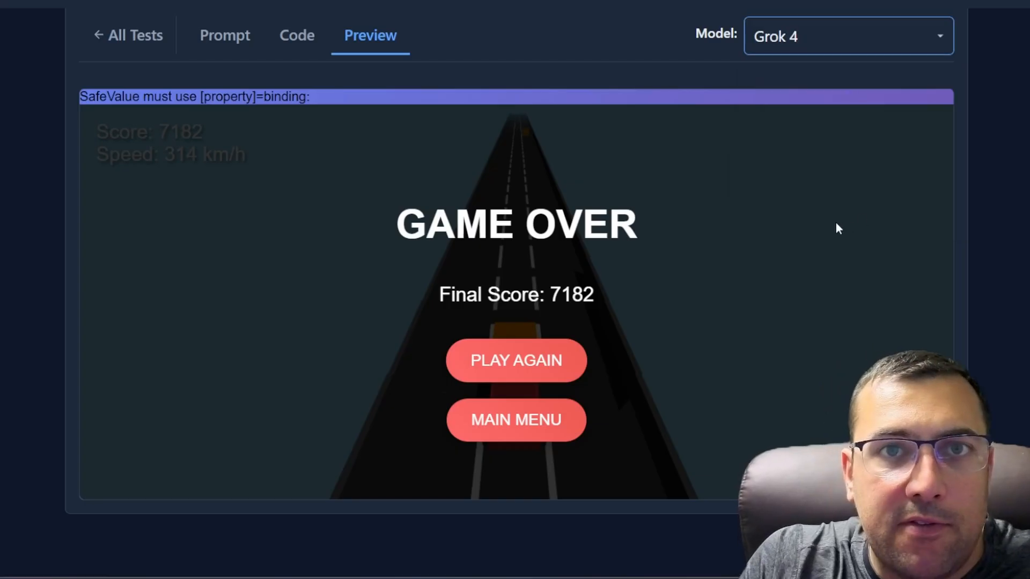
click(515, 419)
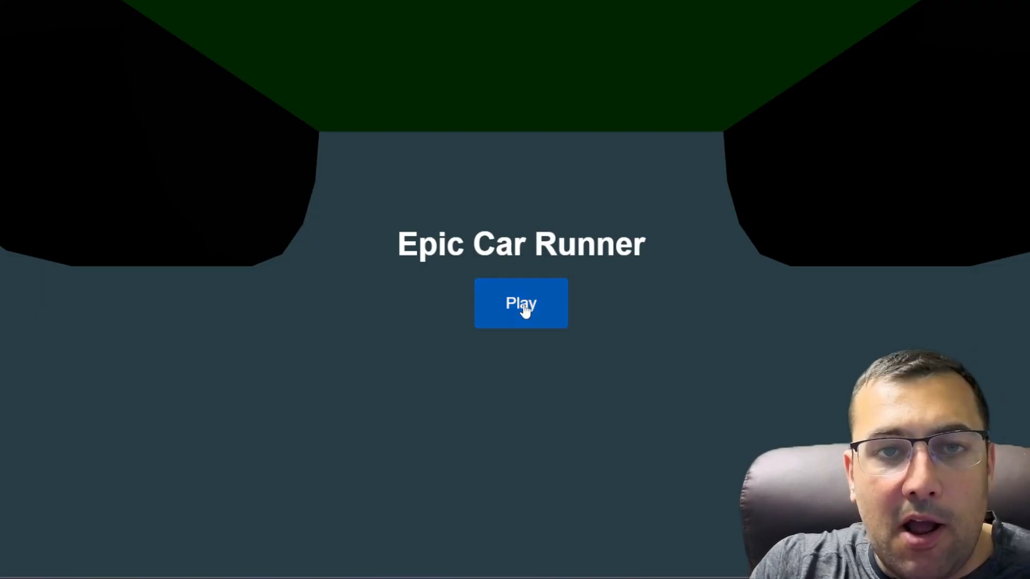
Step: Play and restart Grok 4's Epic Car Runner until Game Over
click(520, 304)
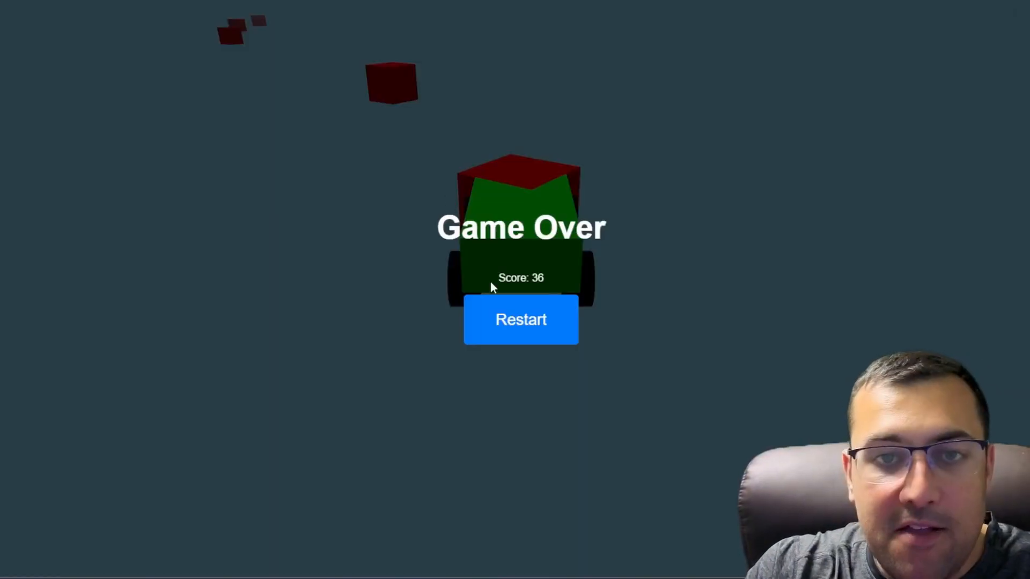
click(521, 319)
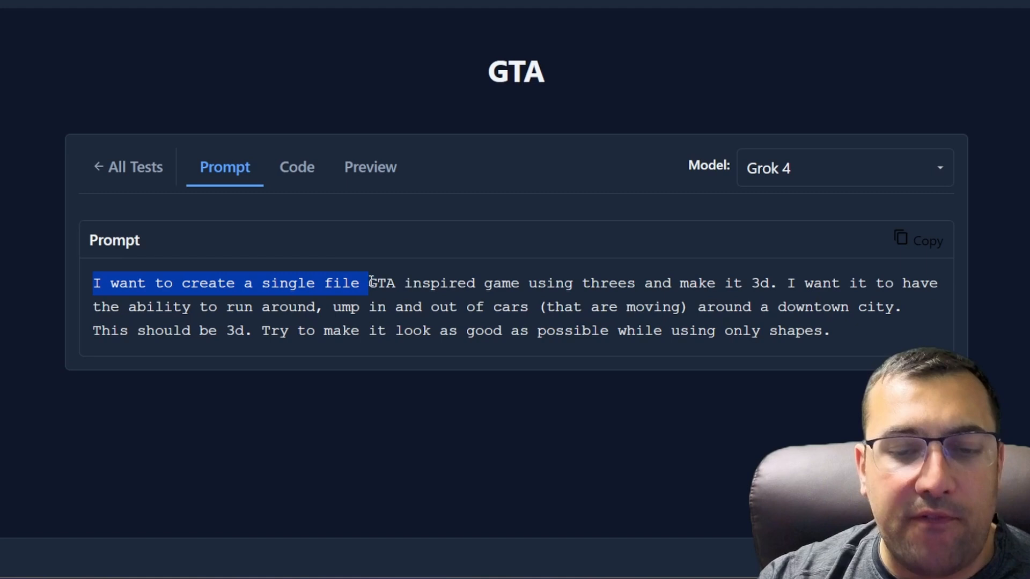
Step: Read through the GTA prompt, then view Grok 4's generated Three.js code
click(258, 284)
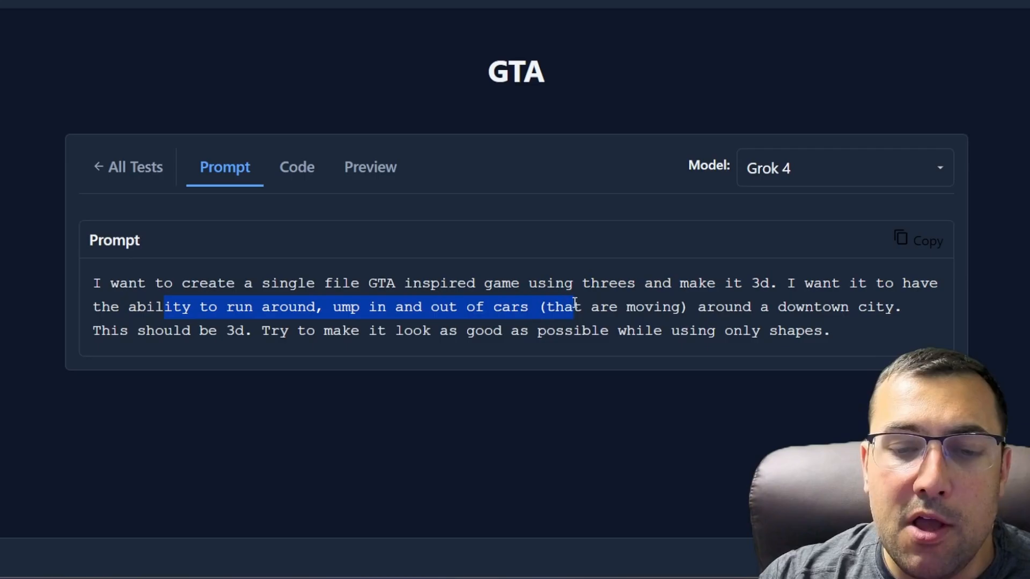
scroll(down, 3)
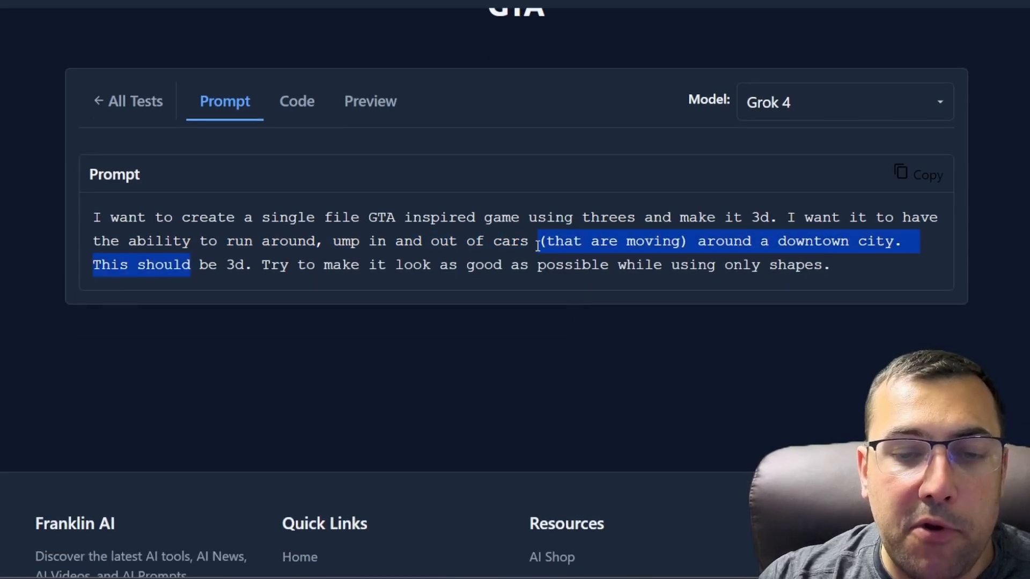
click(733, 302)
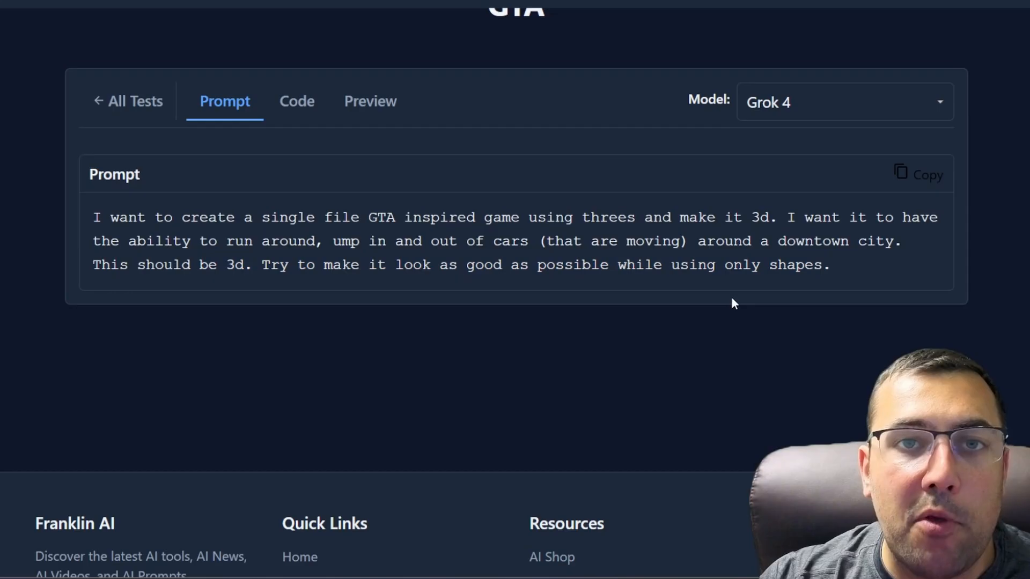
click(296, 102)
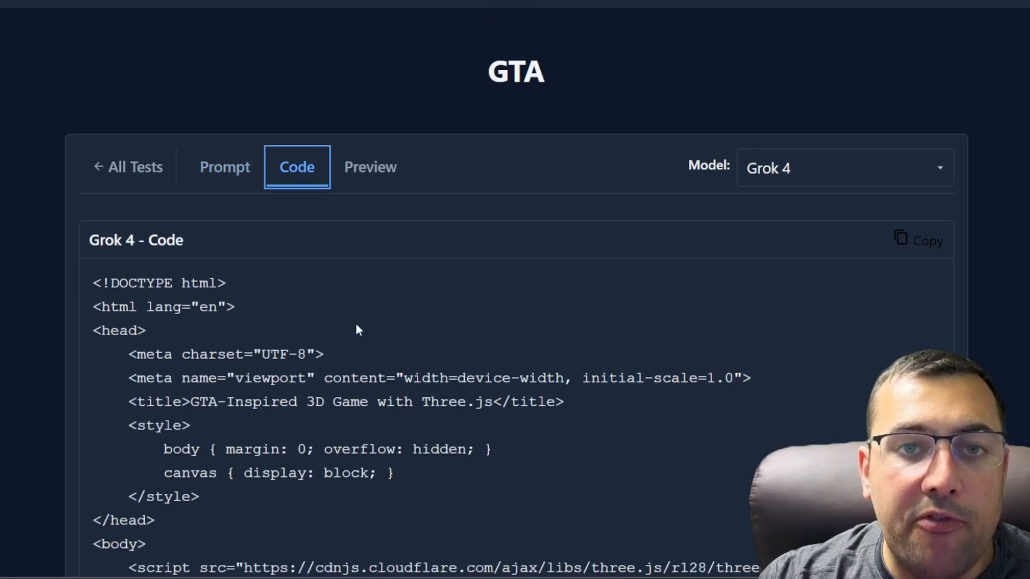
Step: Skim Grok 4's GTA code and run its game preview full screen
scroll(down, 3)
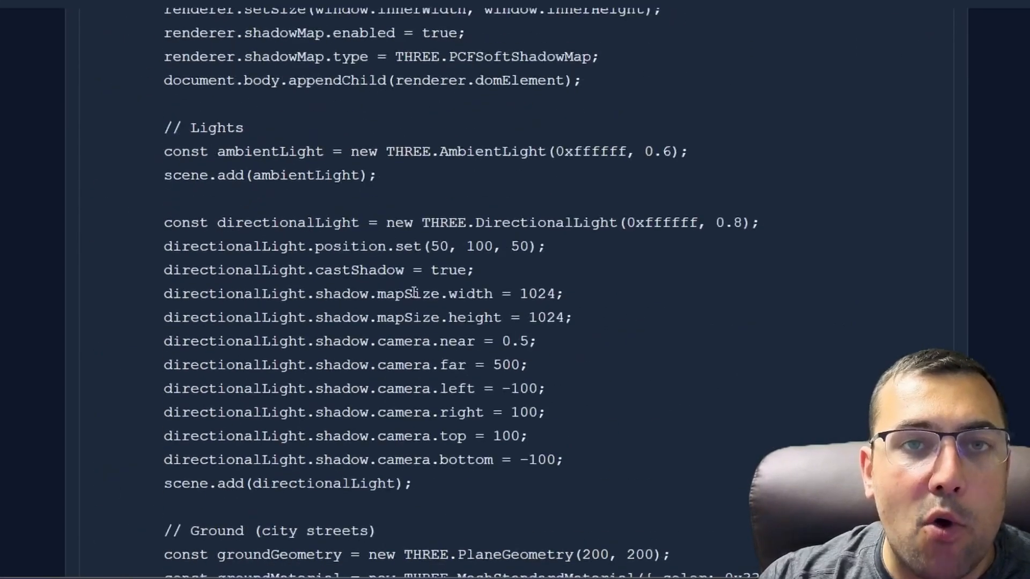
click(370, 167)
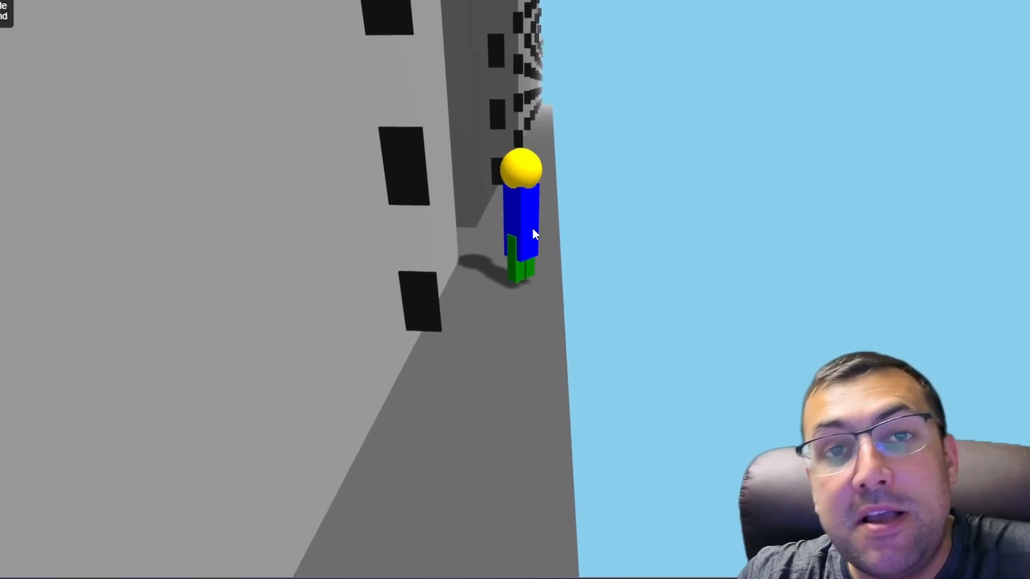
Step: Switch the GTA preview to MiniMax Agent's version, walk forward with W, and reopen the model list
click(843, 36)
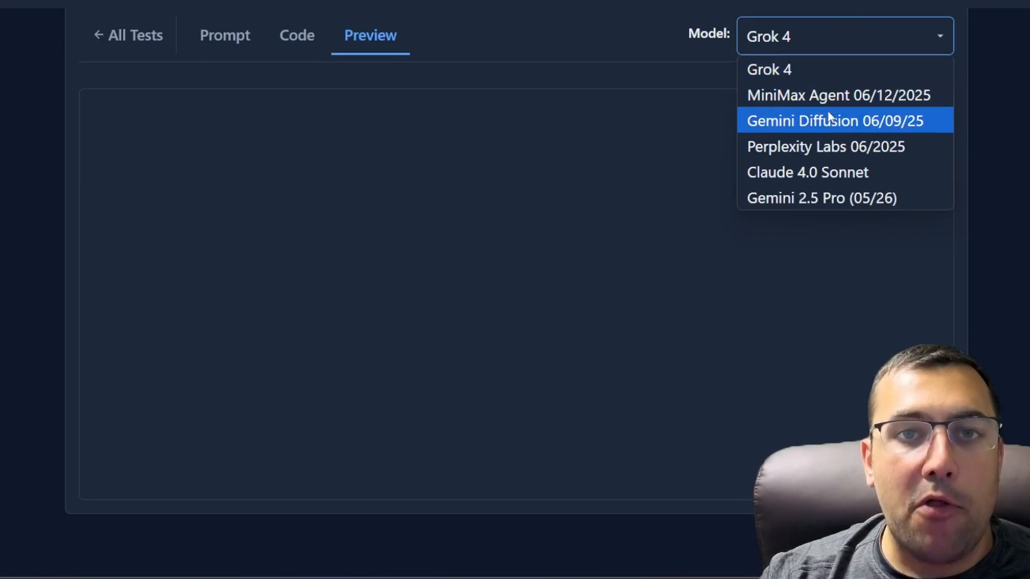
click(838, 94)
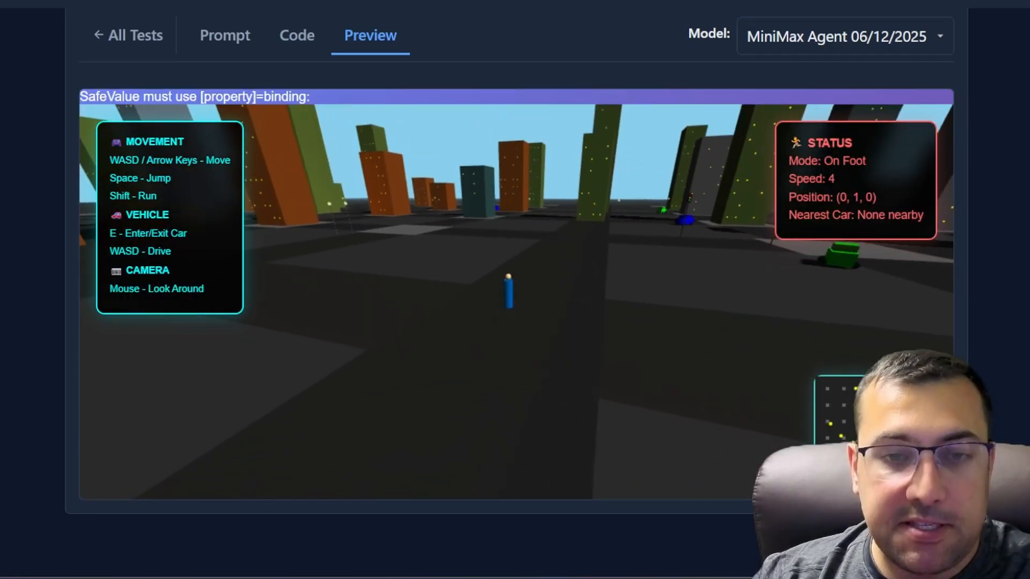
key(w)
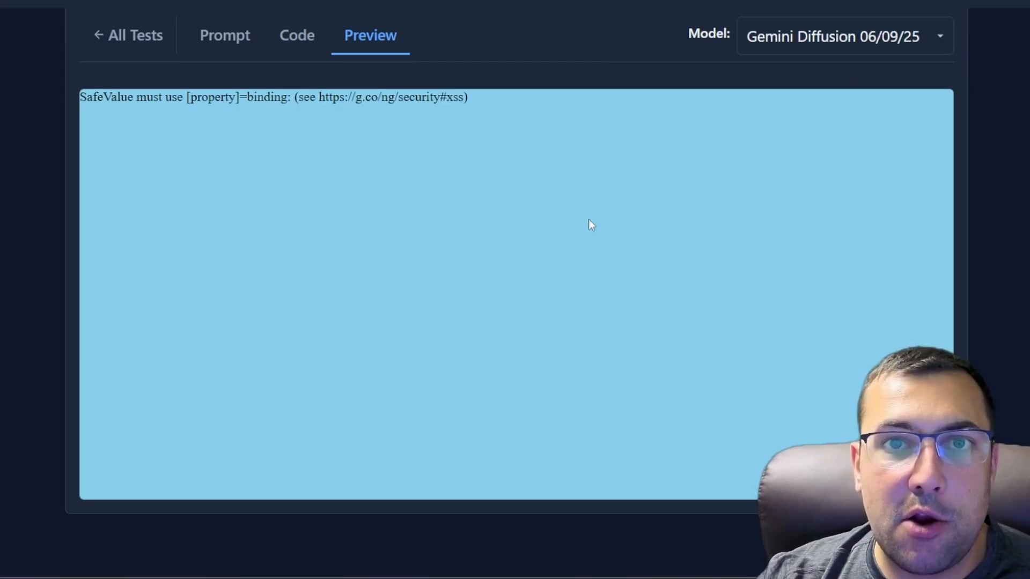
mouse_move(826, 105)
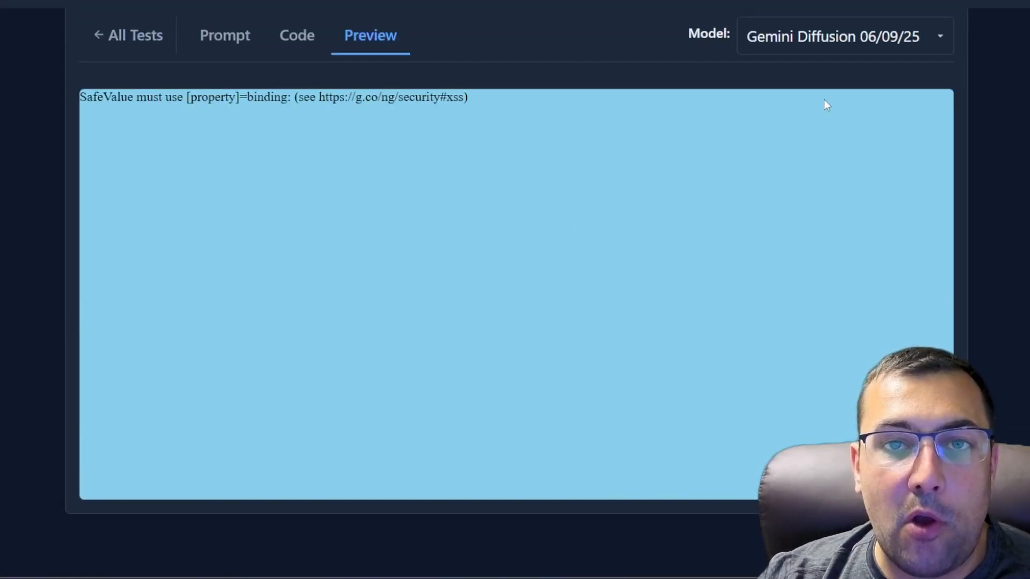
click(844, 36)
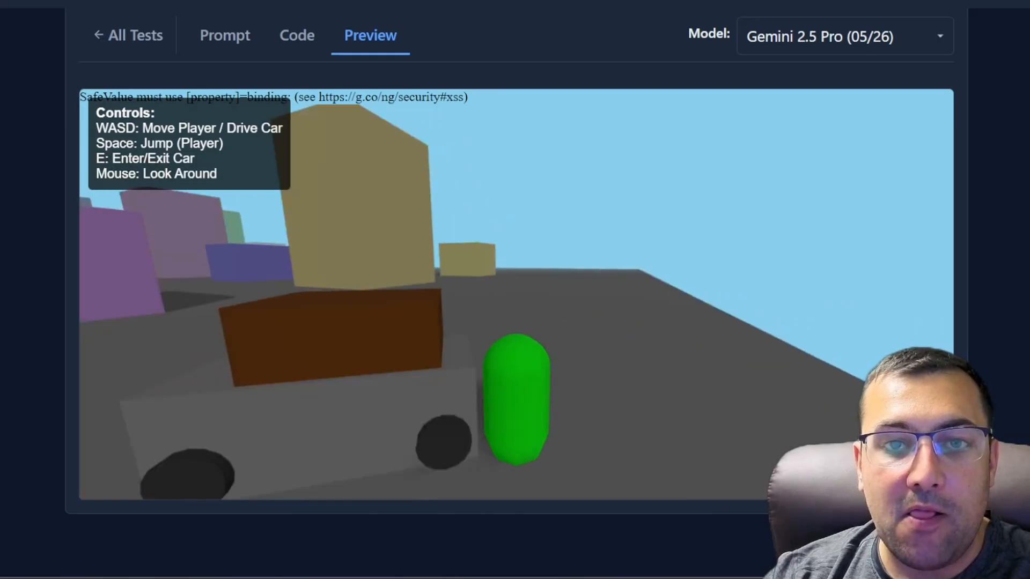
click(134, 35)
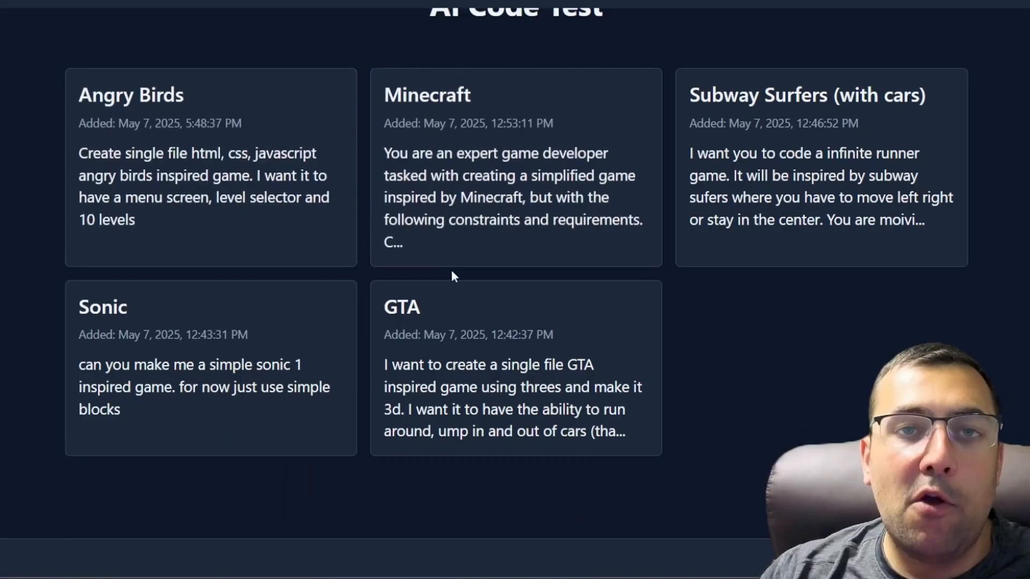
mouse_move(463, 290)
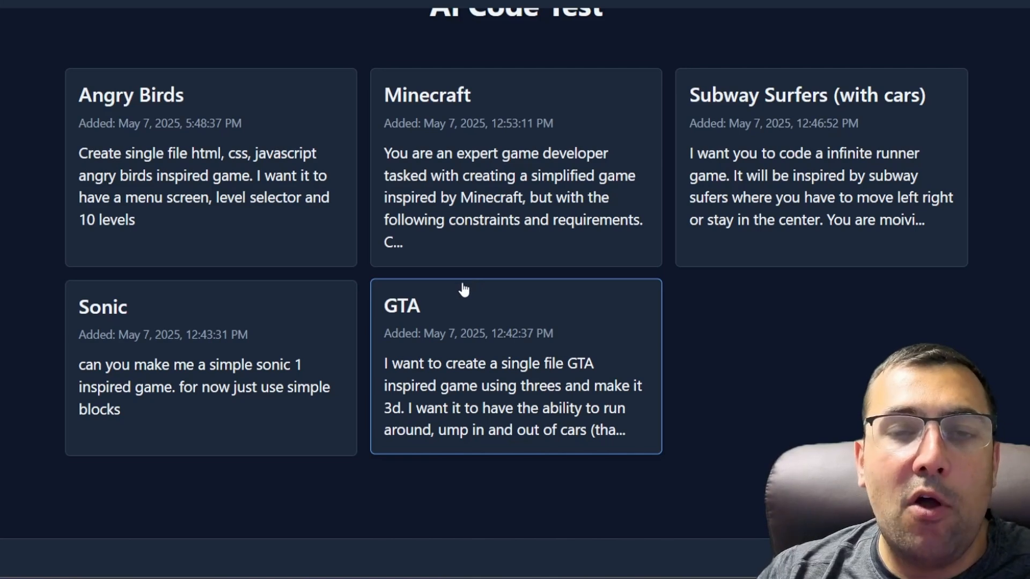
mouse_move(378, 274)
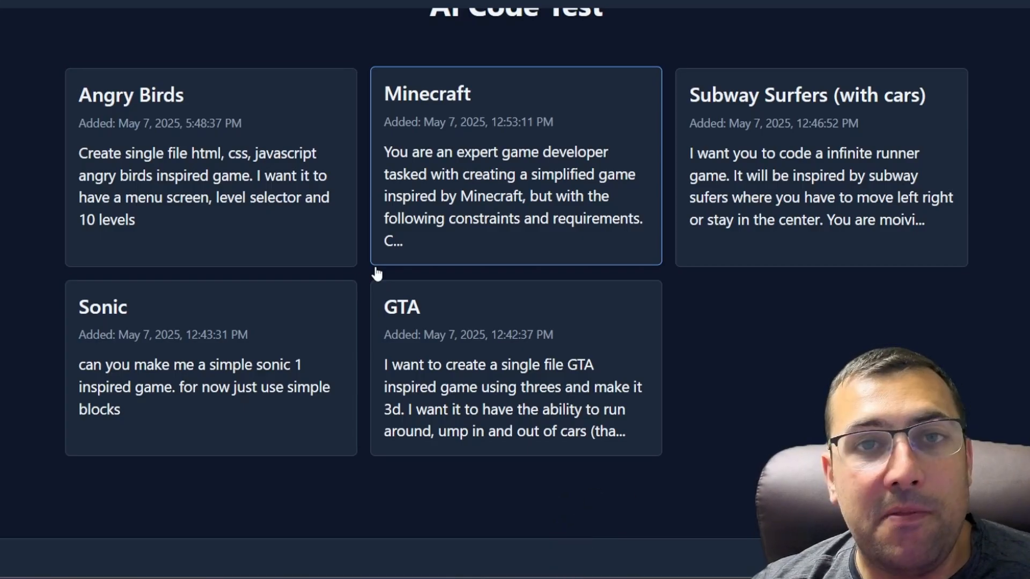
mouse_move(329, 266)
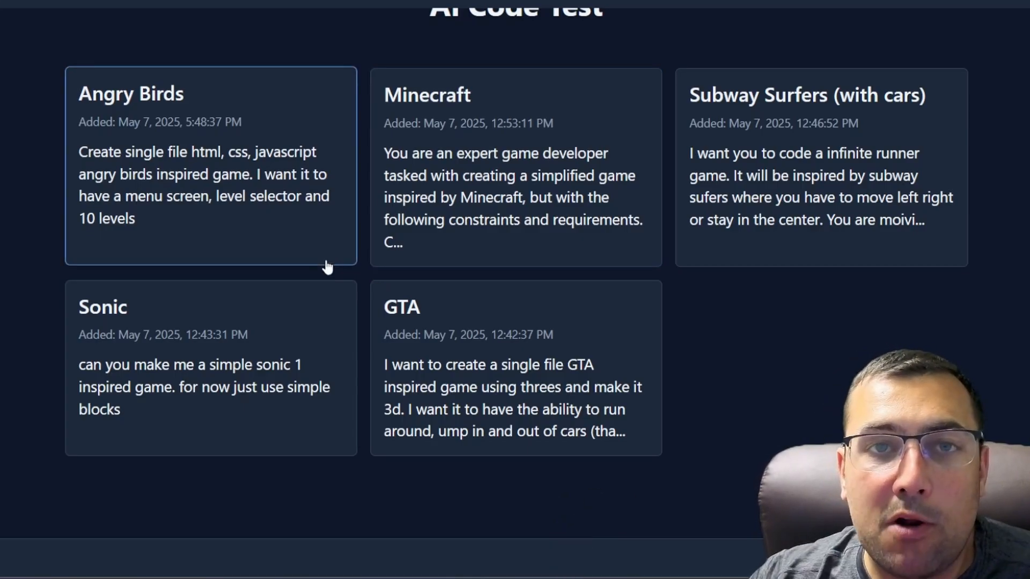